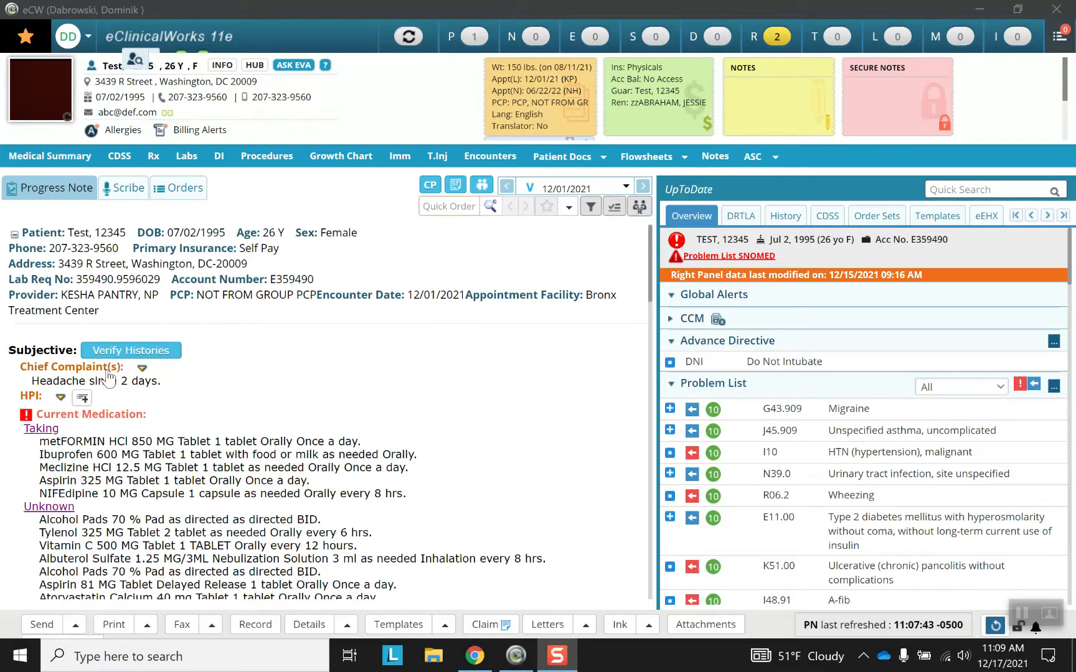
{"action": "mouse_move", "coordinate": [117, 473]}
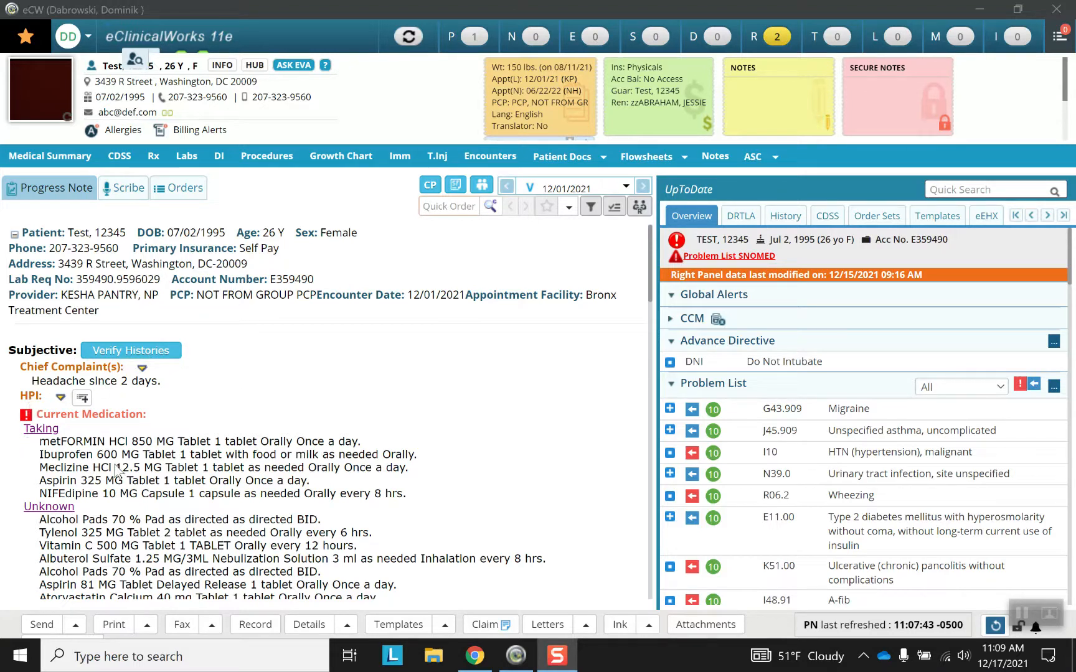
Step: Scroll down through the progress note
{"action": "scroll", "scroll_direction": "down", "scroll_amount": 3}
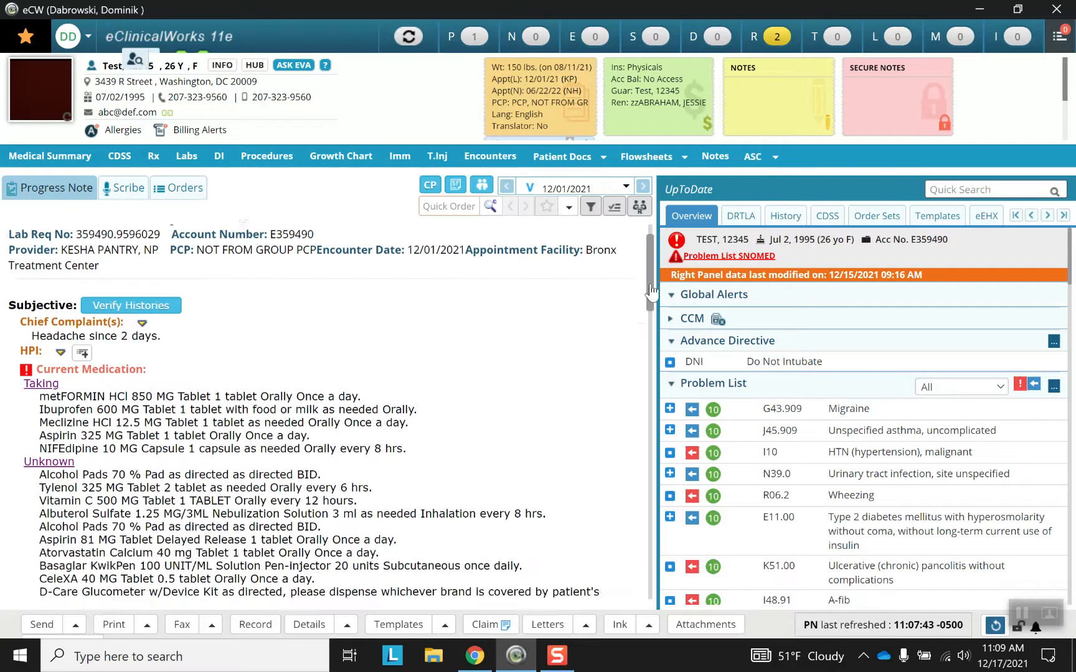
{"action": "scroll", "scroll_direction": "down", "scroll_amount": 3}
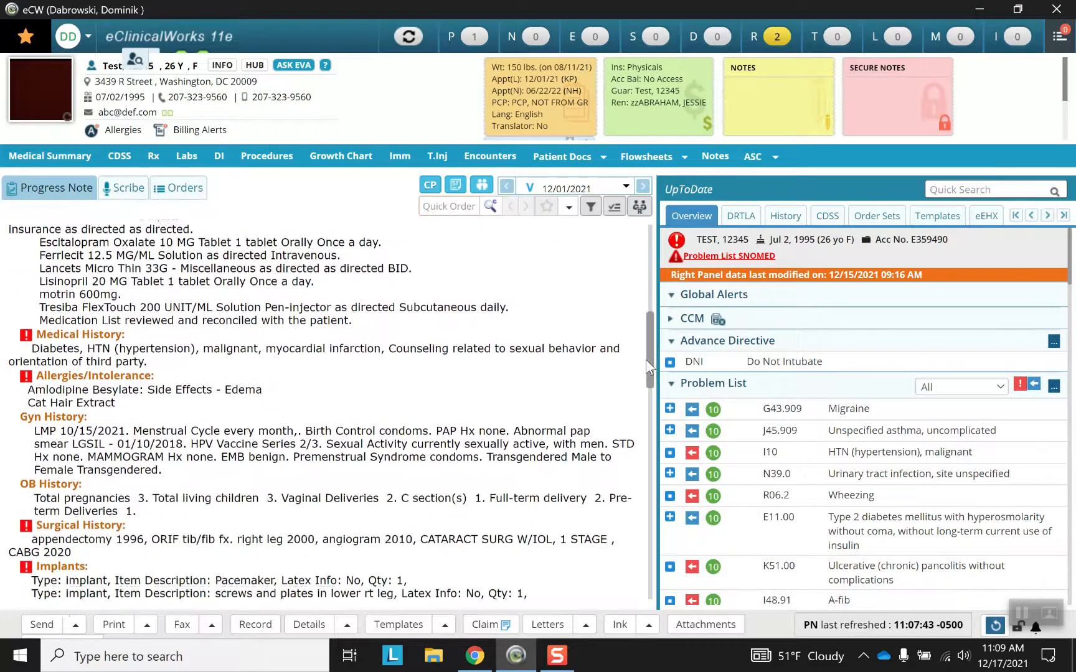
{"action": "scroll", "scroll_direction": "down", "scroll_amount": 3}
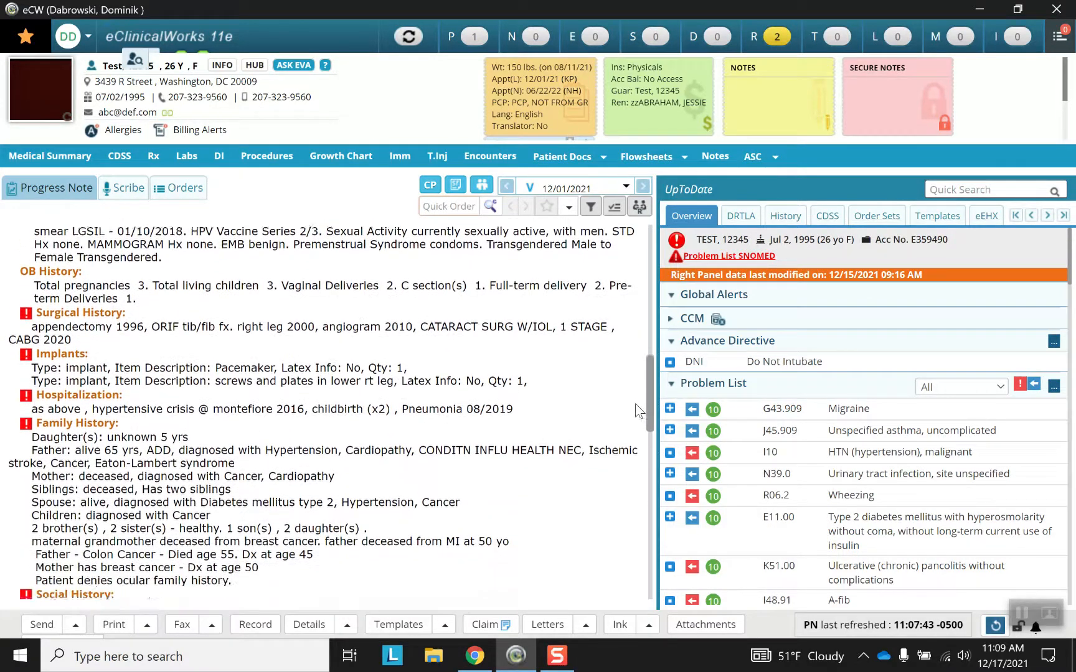
{"action": "scroll", "scroll_direction": "down", "scroll_amount": 3}
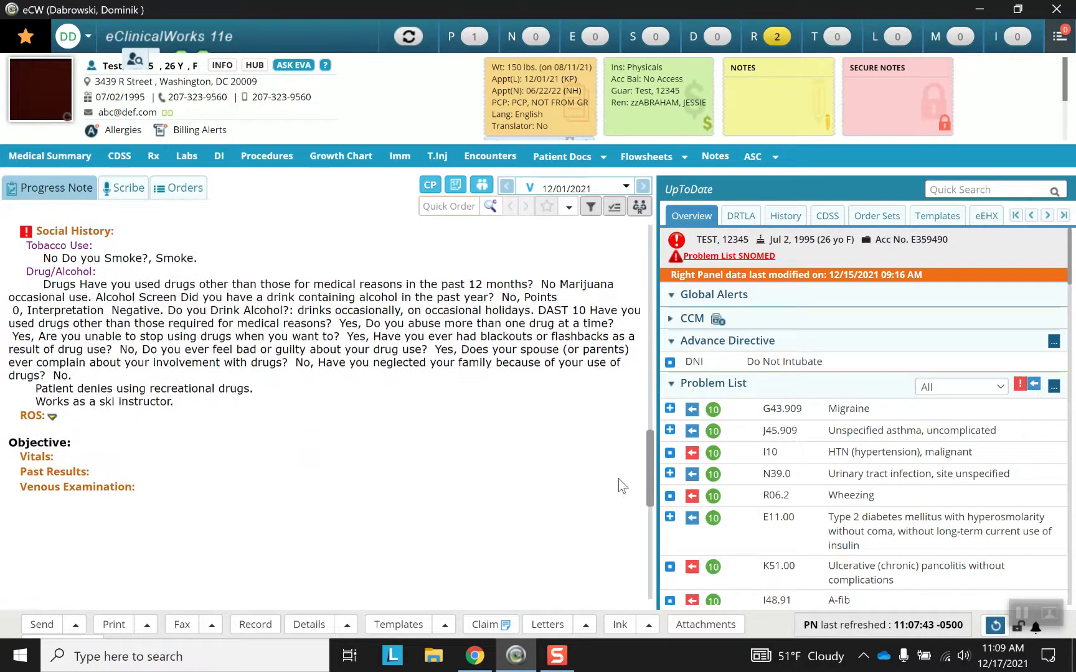
{"action": "scroll", "scroll_direction": "down", "scroll_amount": 3}
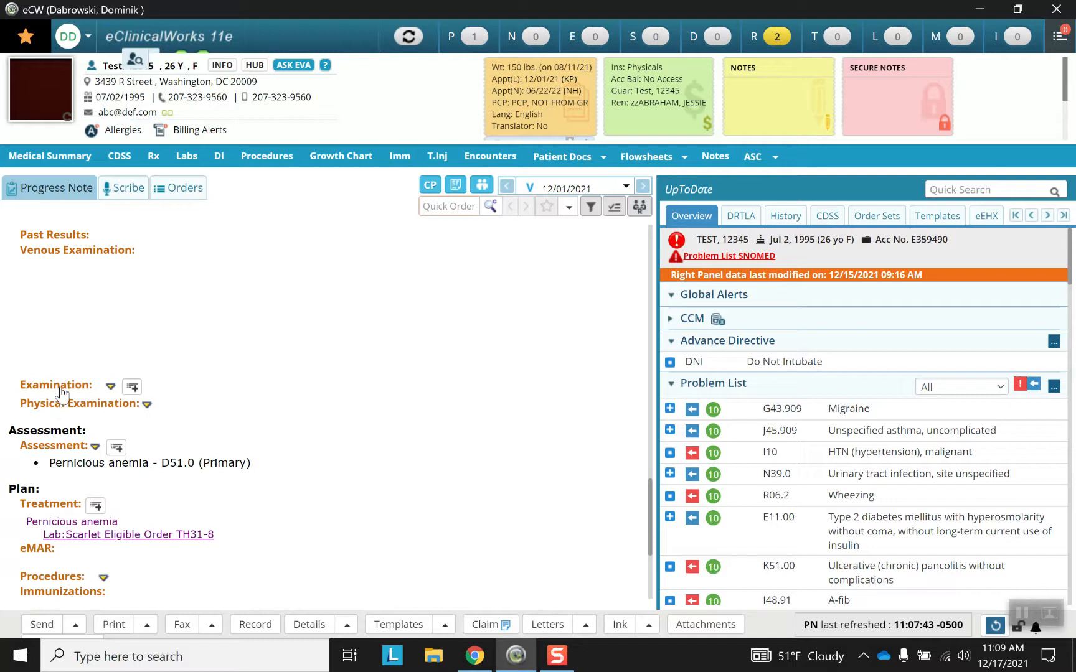
{"action": "mouse_move", "coordinate": [66, 410]}
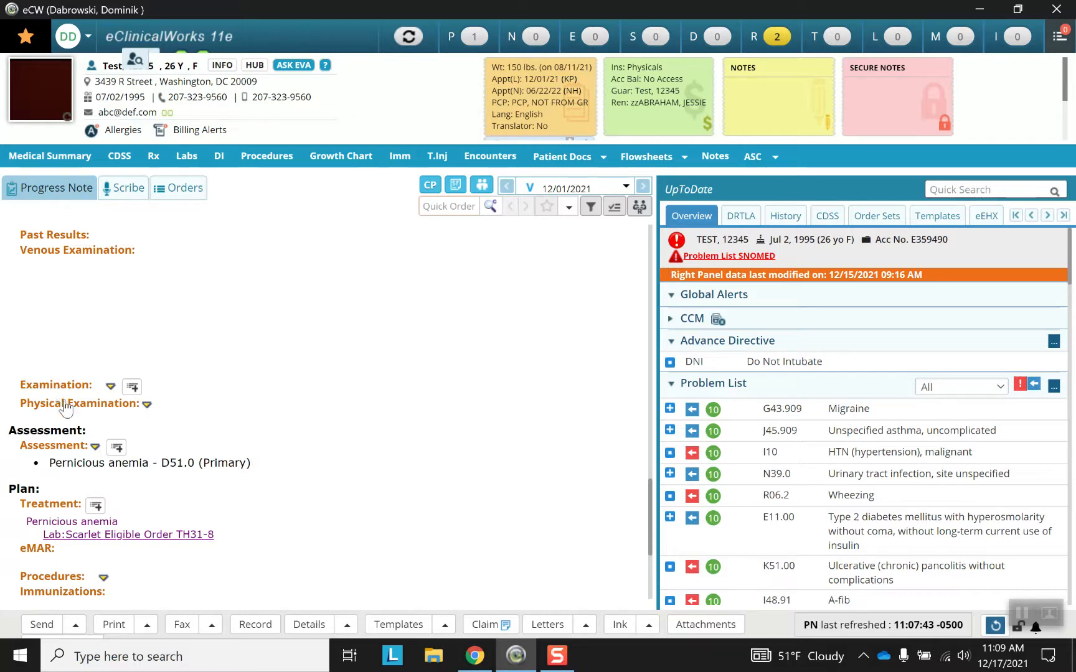
{"action": "mouse_move", "coordinate": [71, 413]}
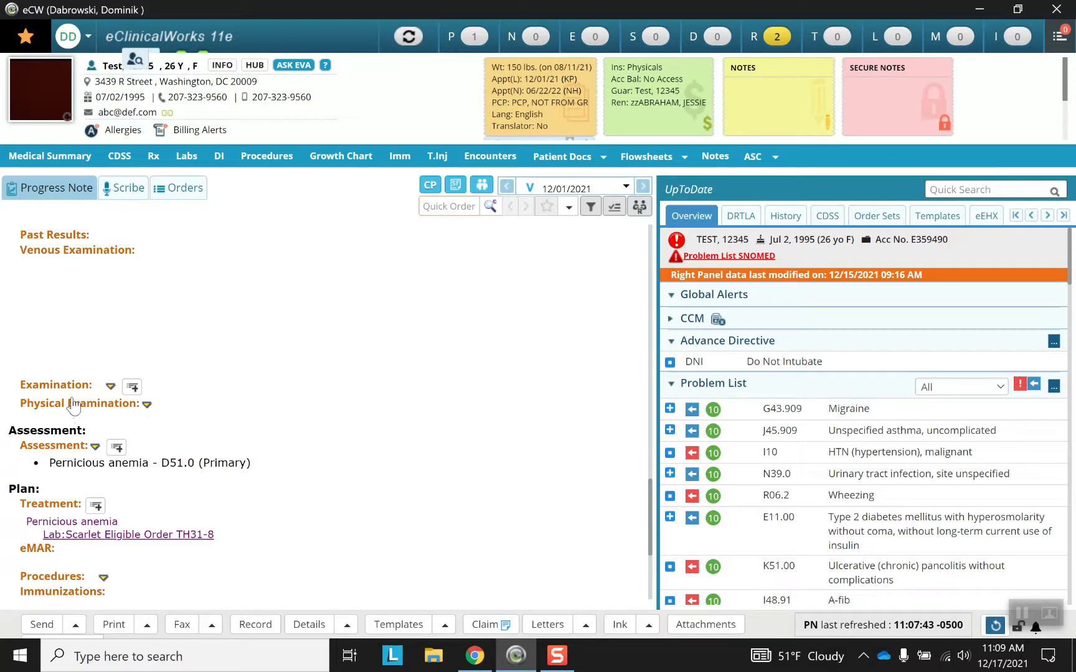
{"action": "mouse_move", "coordinate": [89, 361]}
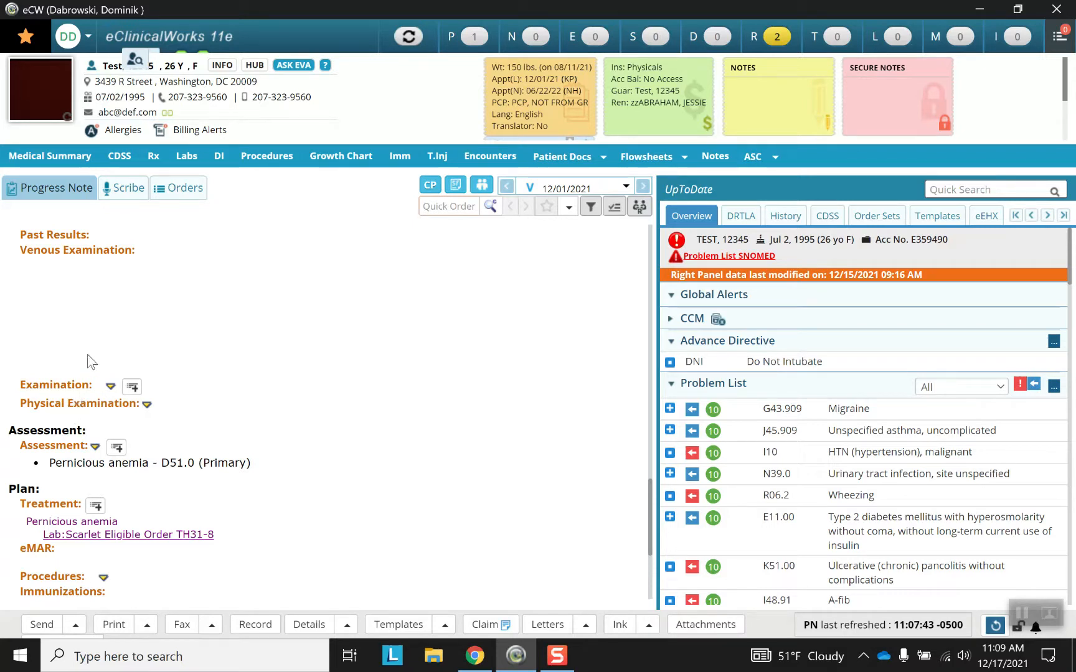
{"action": "mouse_move", "coordinate": [70, 381]}
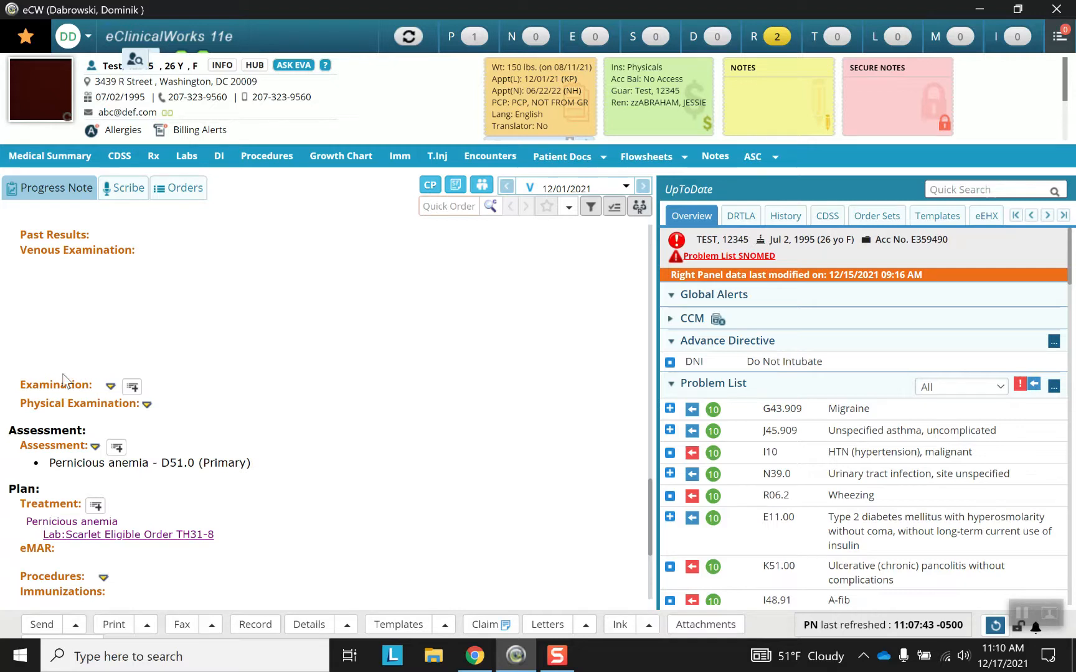
{"action": "mouse_move", "coordinate": [60, 393]}
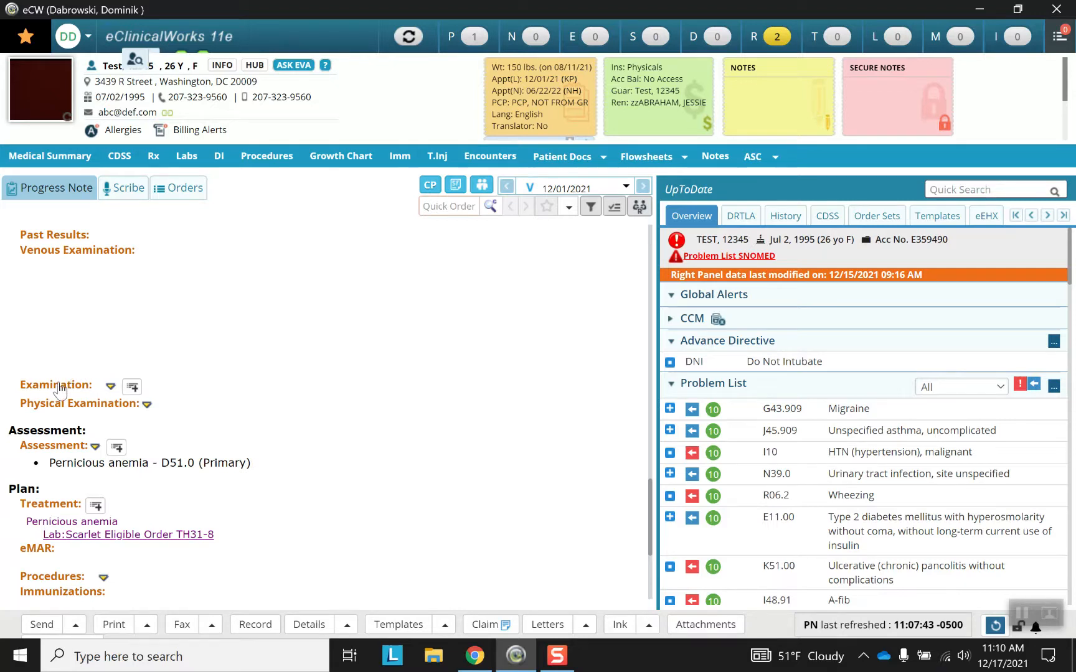
Step: Open the Examination window and browse the category list down through Neurological to Urinalysis
{"action": "left_click", "coordinate": [111, 387]}
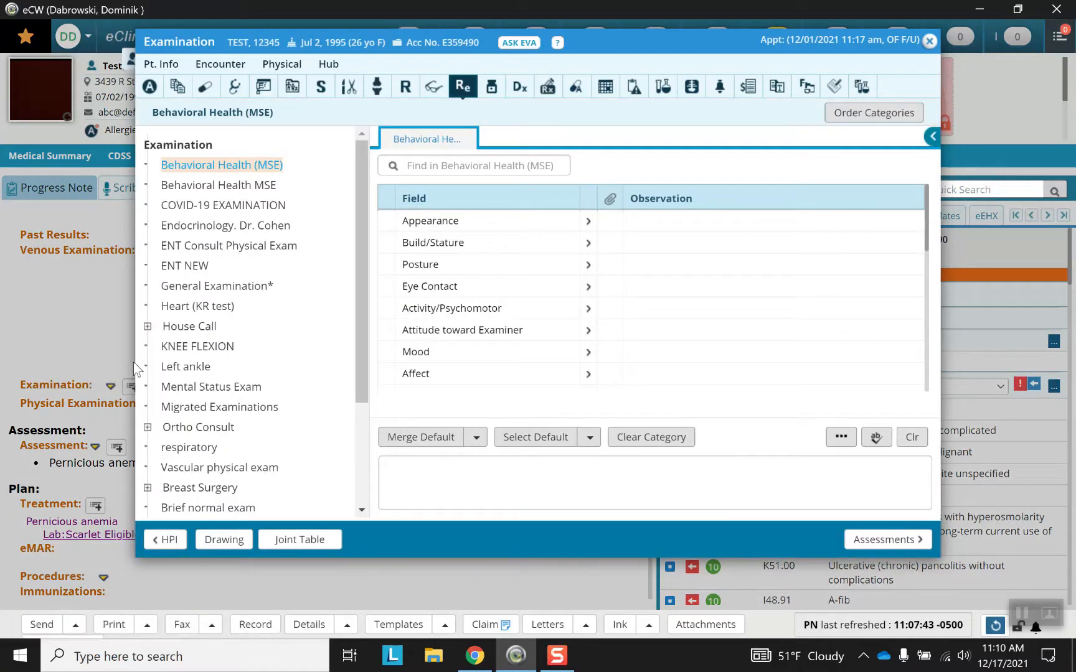
{"action": "mouse_move", "coordinate": [216, 306]}
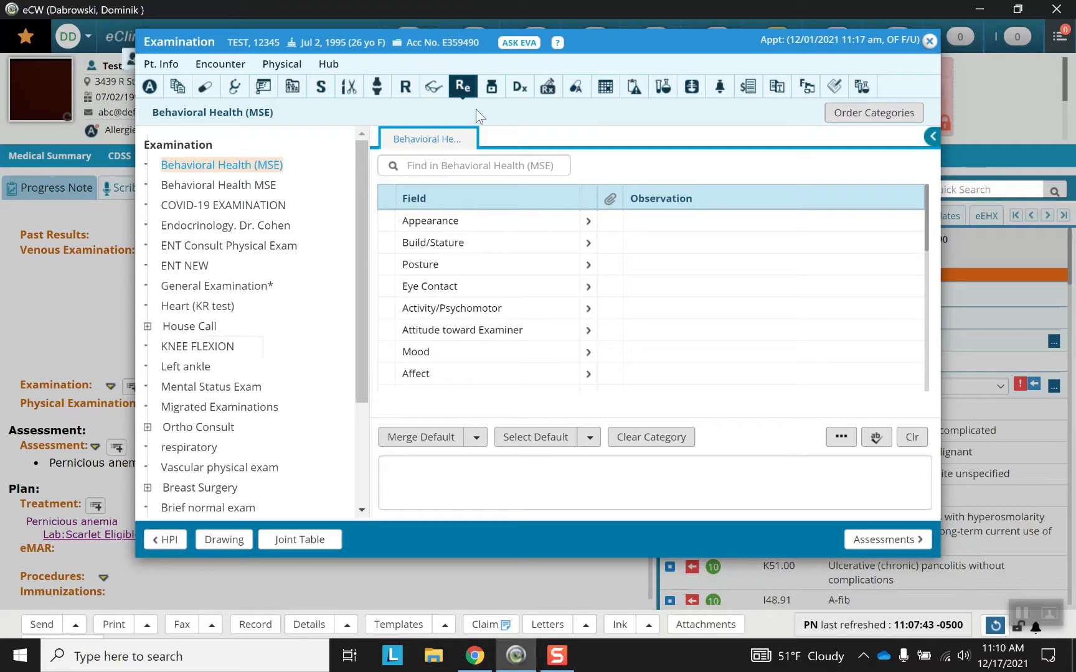
{"action": "mouse_move", "coordinate": [463, 93]}
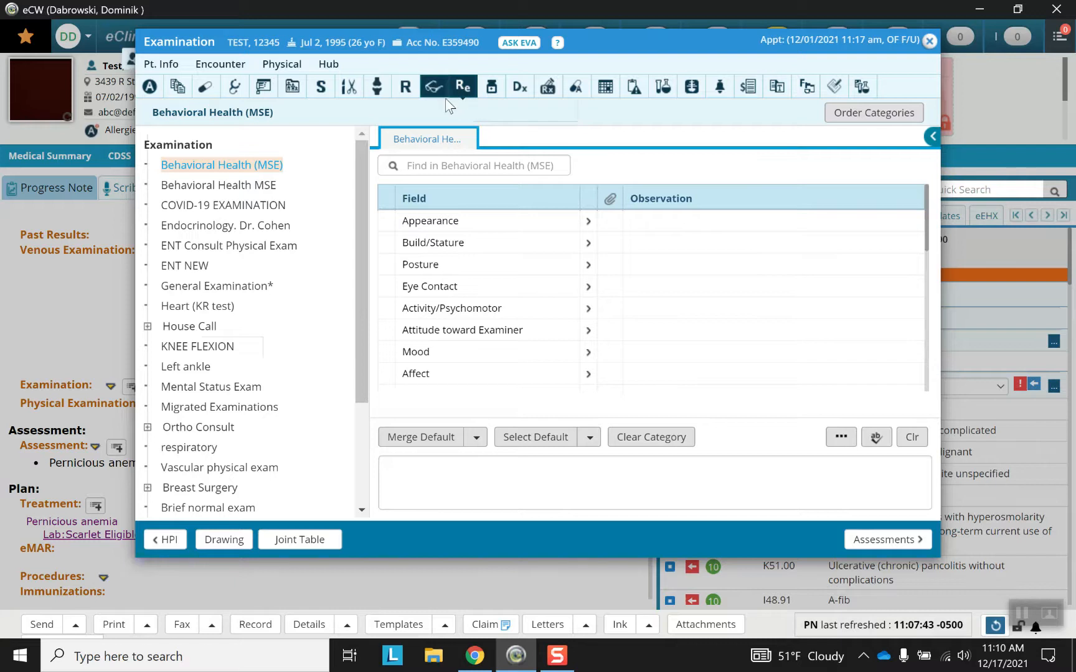
{"action": "left_click", "coordinate": [463, 86]}
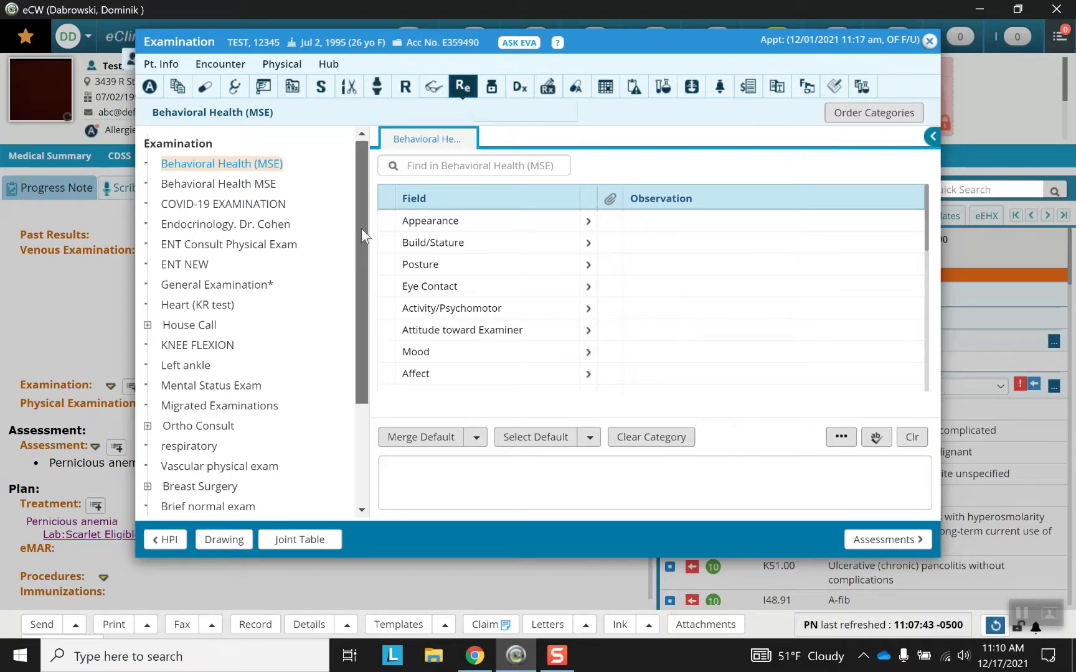
{"action": "scroll", "scroll_direction": "down", "scroll_amount": 3}
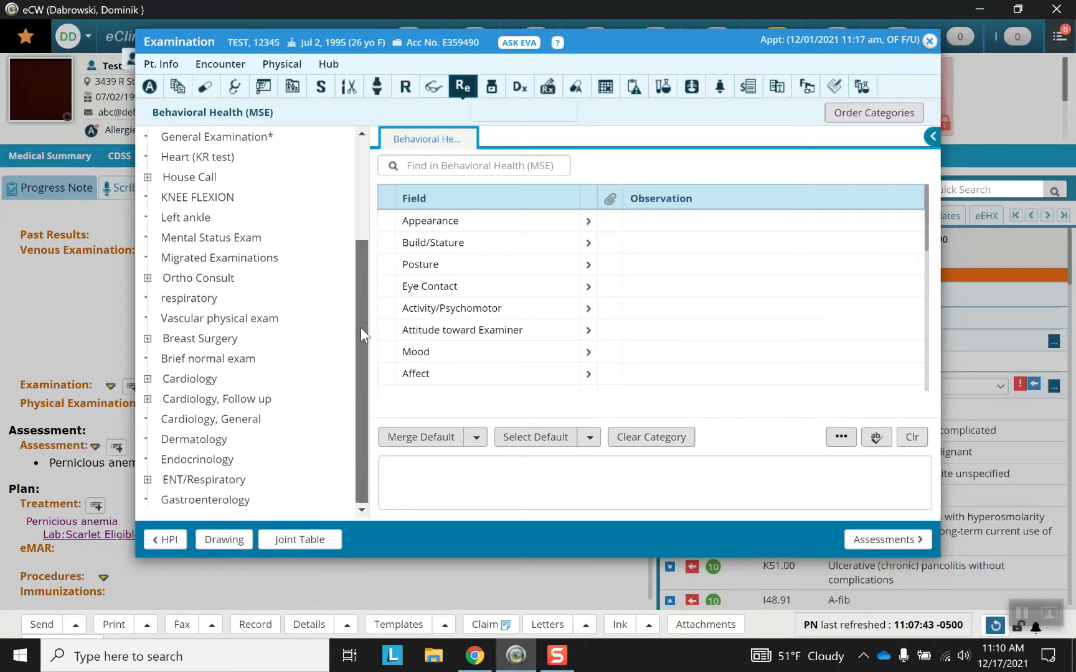
{"action": "scroll", "scroll_direction": "down", "scroll_amount": 3}
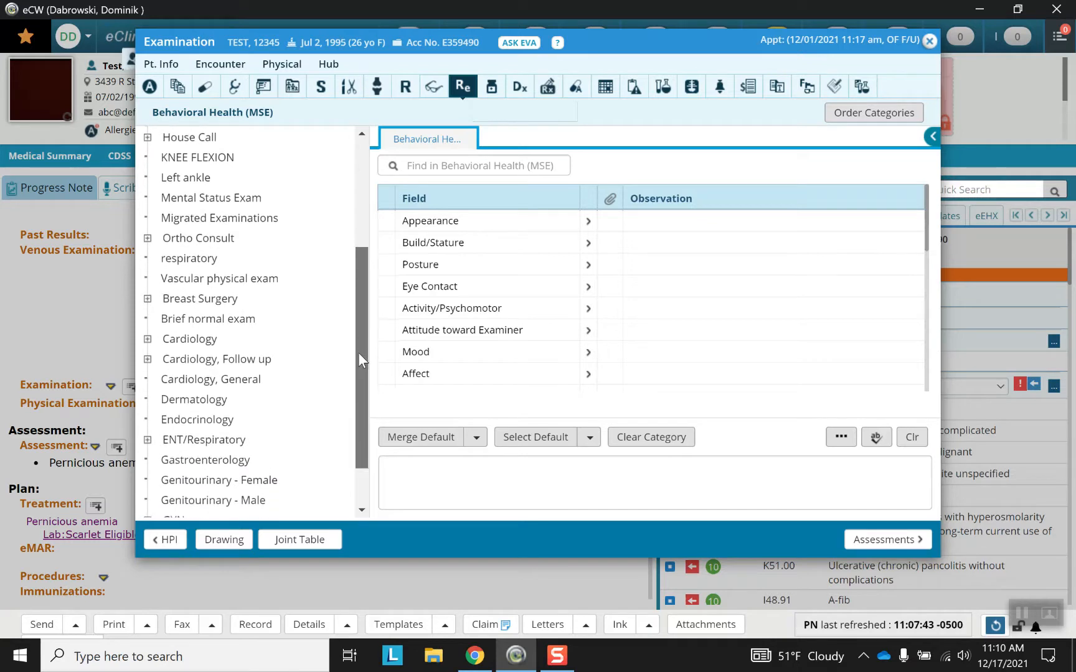
{"action": "scroll", "scroll_direction": "down", "scroll_amount": 3}
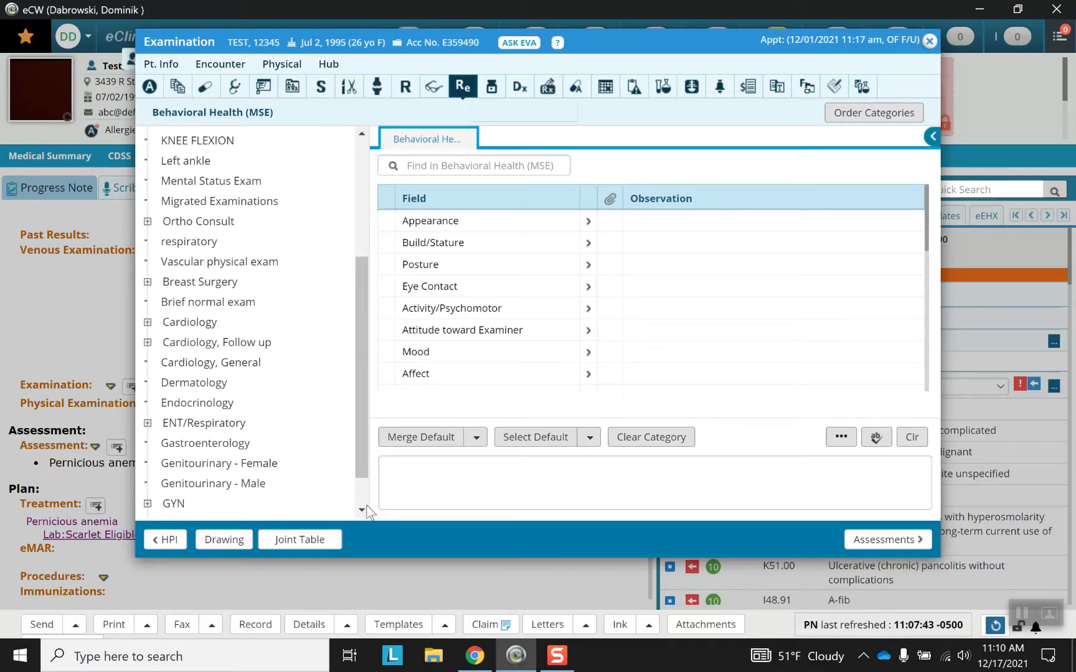
{"action": "scroll", "scroll_direction": "down", "scroll_amount": 3}
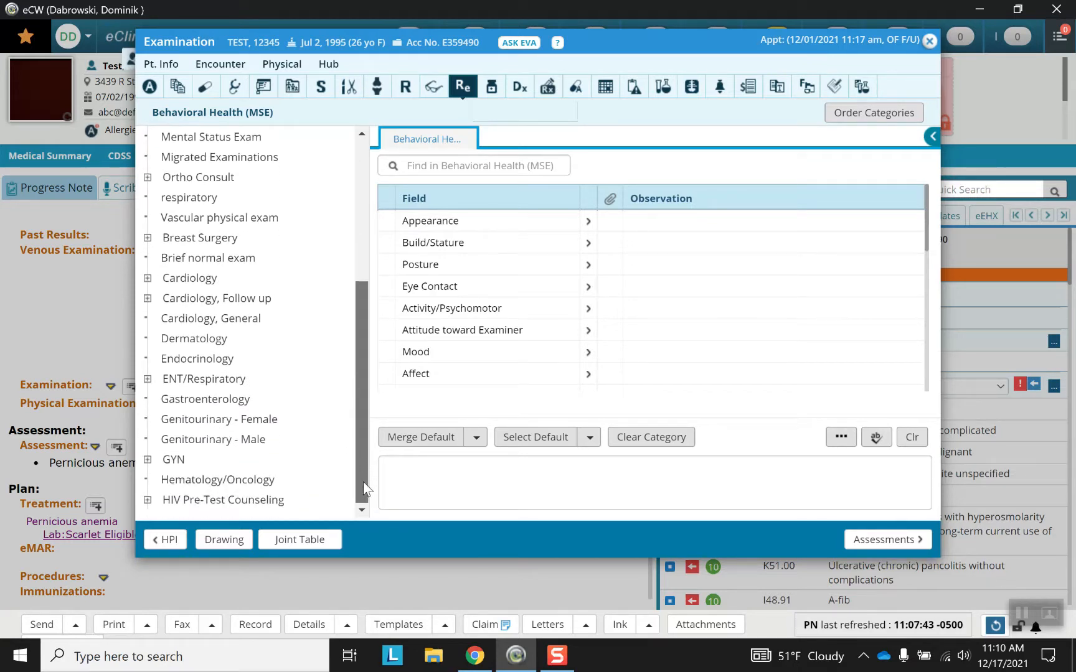
{"action": "scroll", "scroll_direction": "down", "scroll_amount": 3}
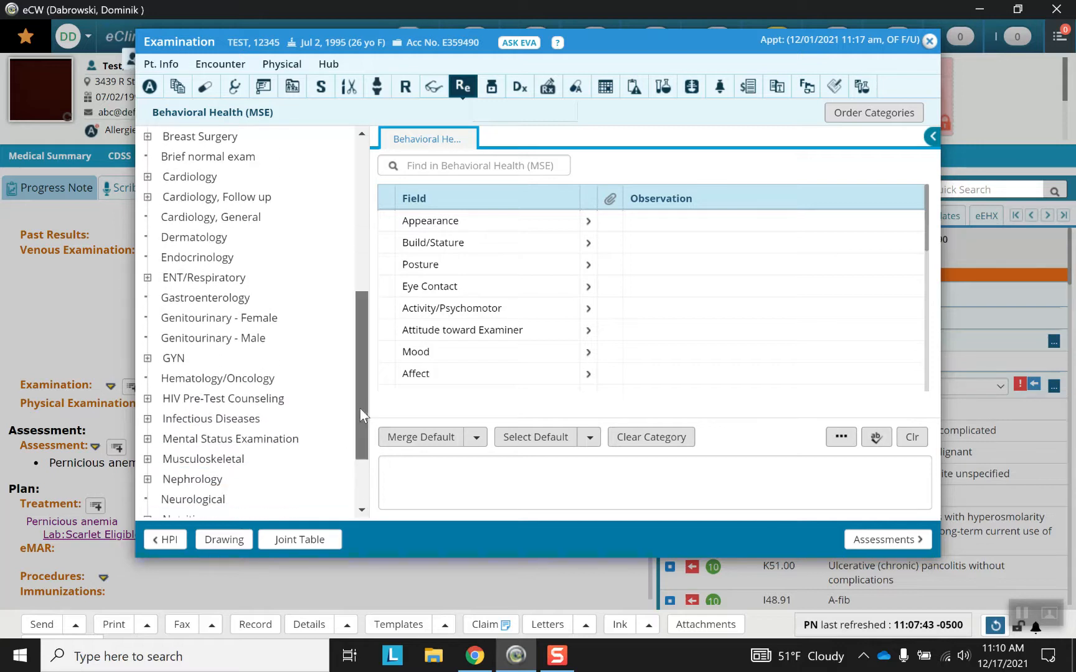
{"action": "scroll", "scroll_direction": "down", "scroll_amount": 3}
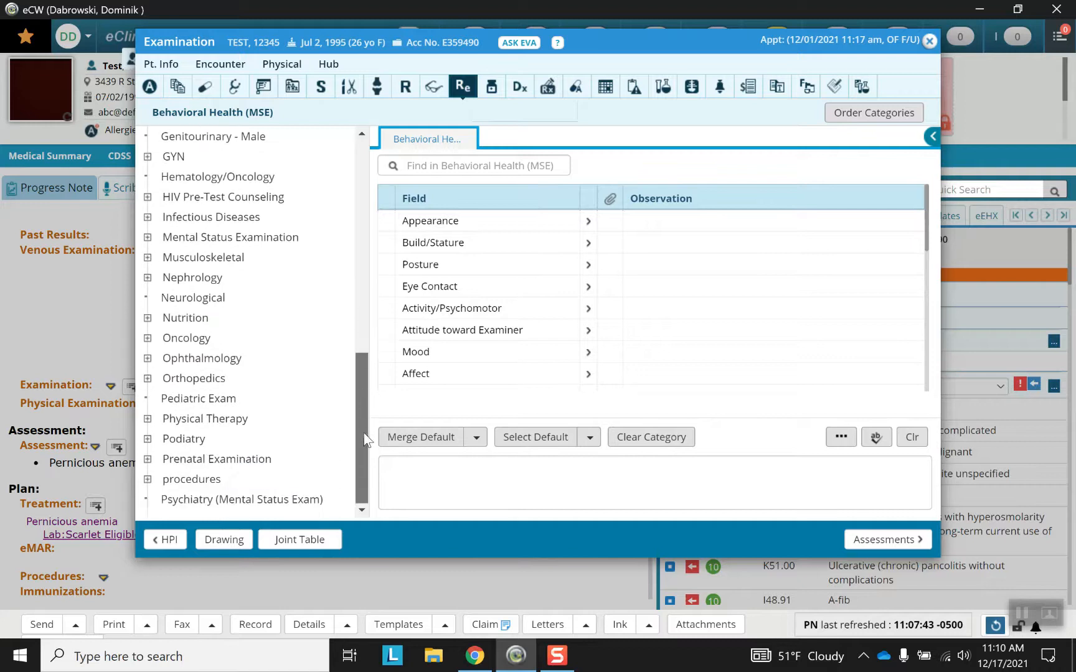
{"action": "scroll", "scroll_direction": "down", "scroll_amount": 3}
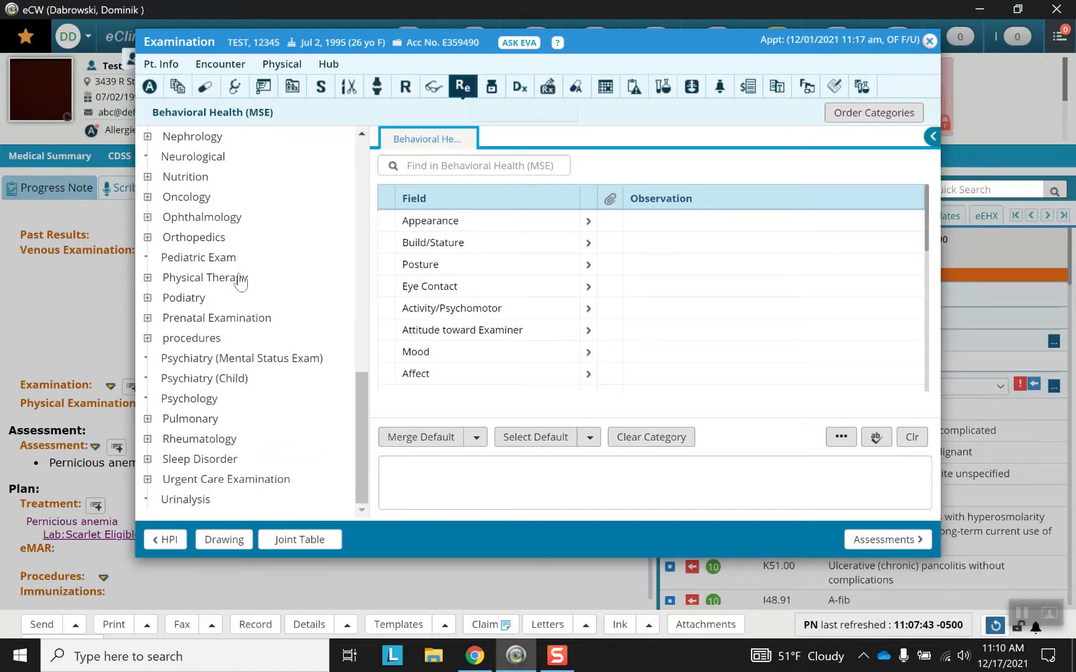
Step: Open the Neurological category, then open the empty Motor Strength notes editor
{"action": "left_click", "coordinate": [192, 157]}
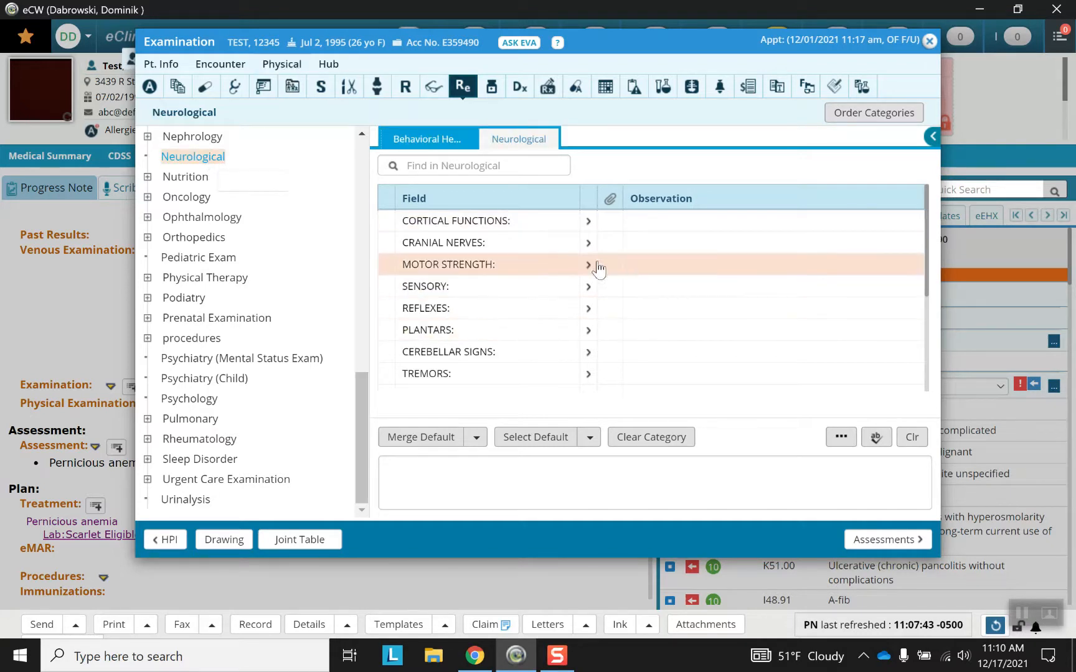
{"action": "mouse_move", "coordinate": [659, 250]}
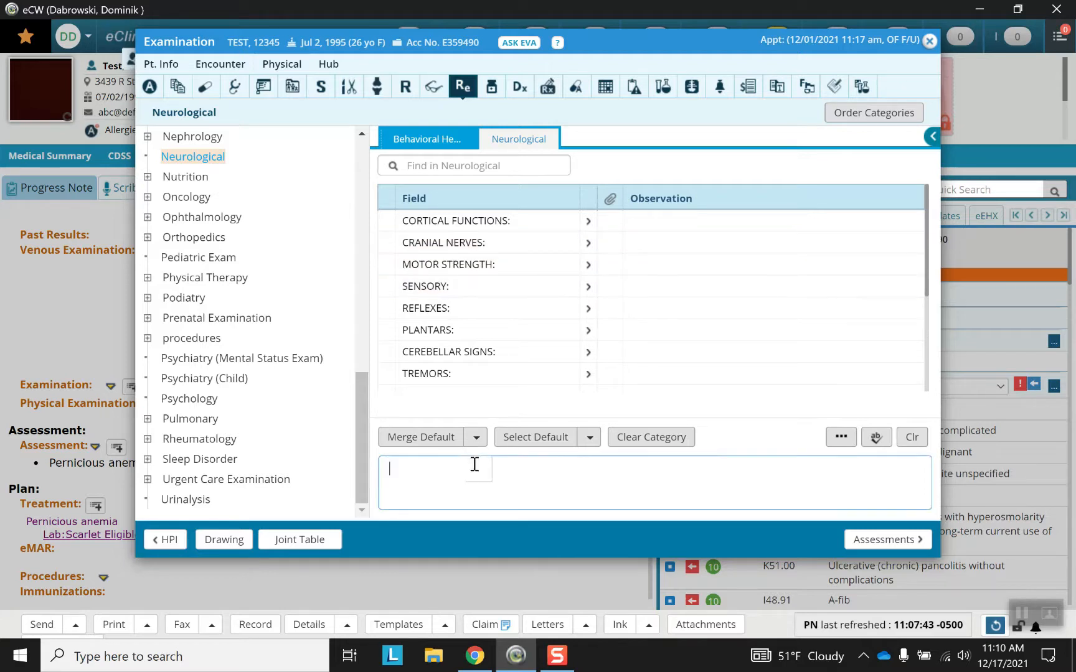
{"action": "mouse_move", "coordinate": [481, 233]}
{"action": "type", "text": "normal"}
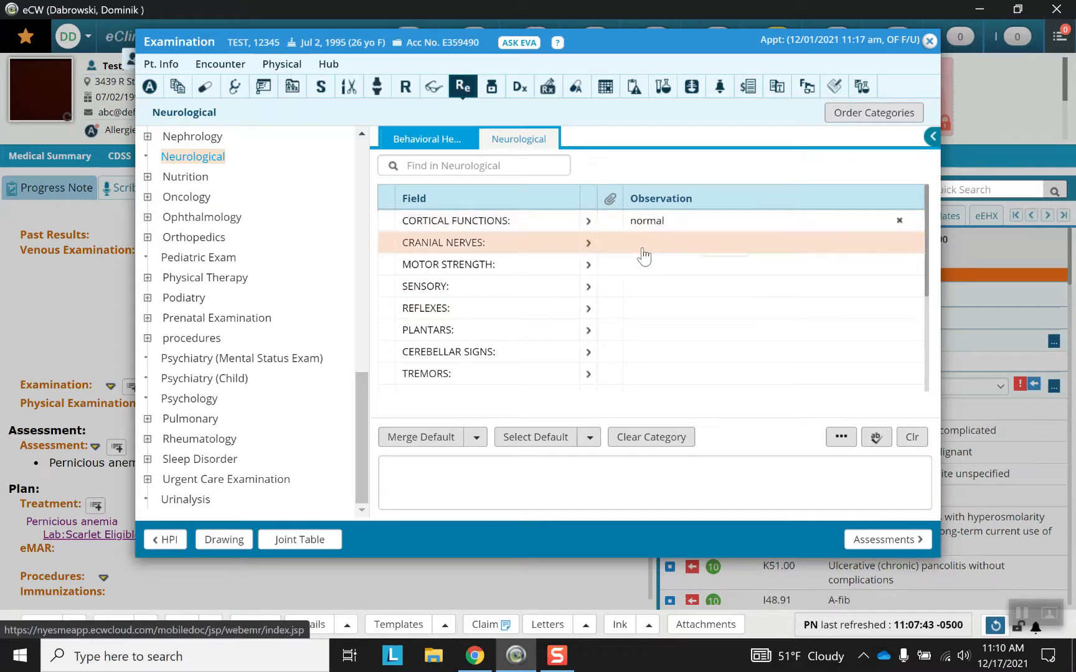
{"action": "left_click", "coordinate": [588, 242]}
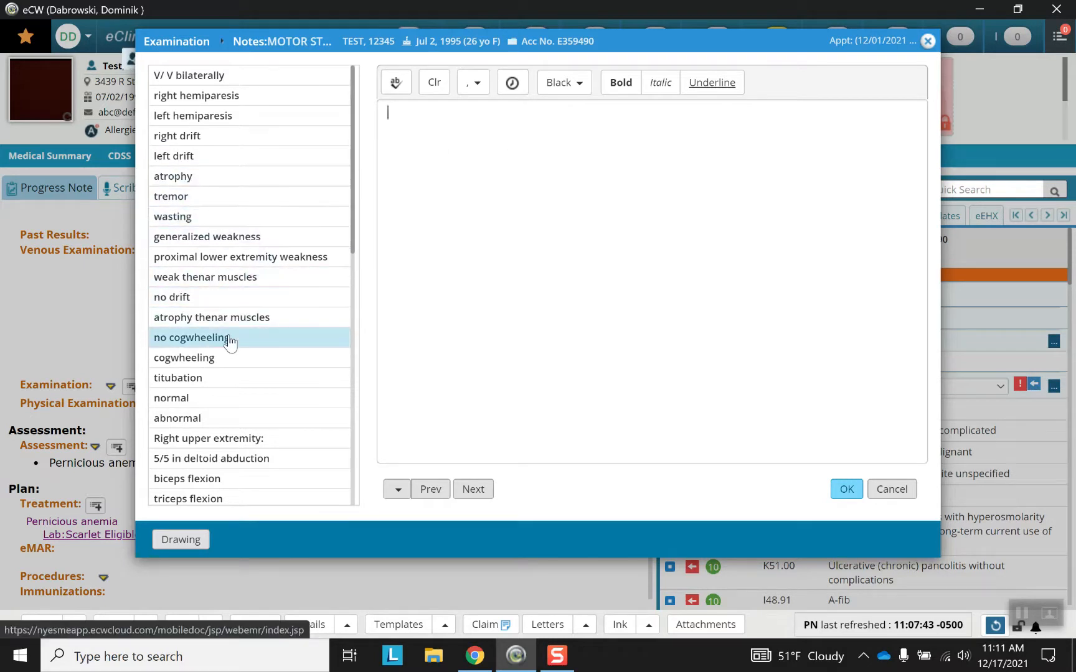
Step: Record Motor Strength as 'no cogwheeling, mild deficits' and save the note
{"action": "left_click", "coordinate": [192, 337]}
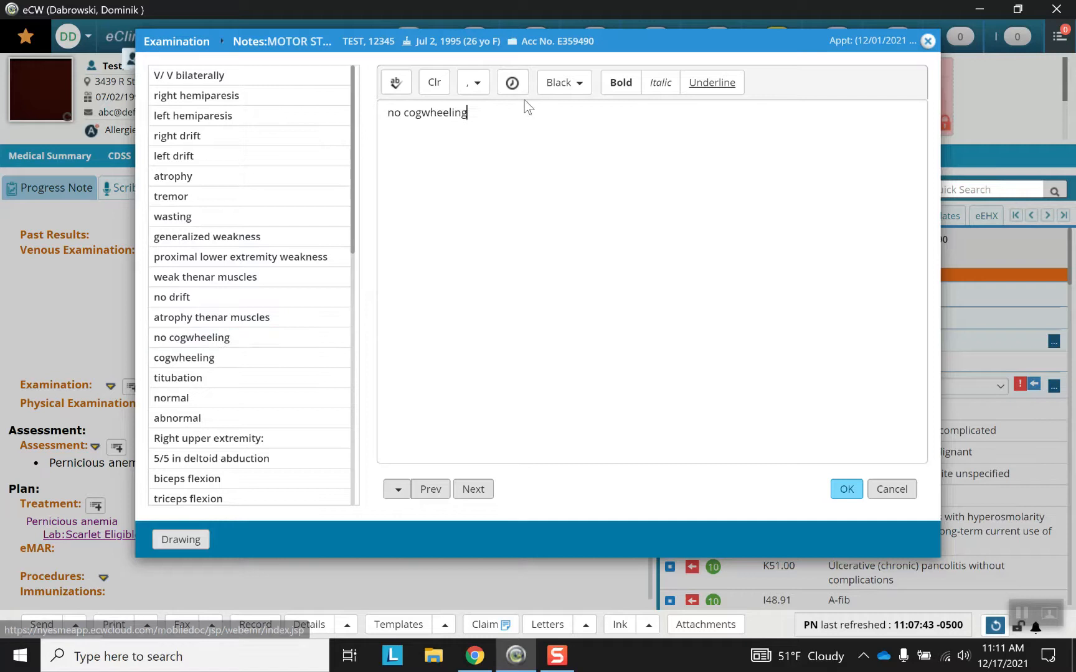
{"action": "type", "text": ","}
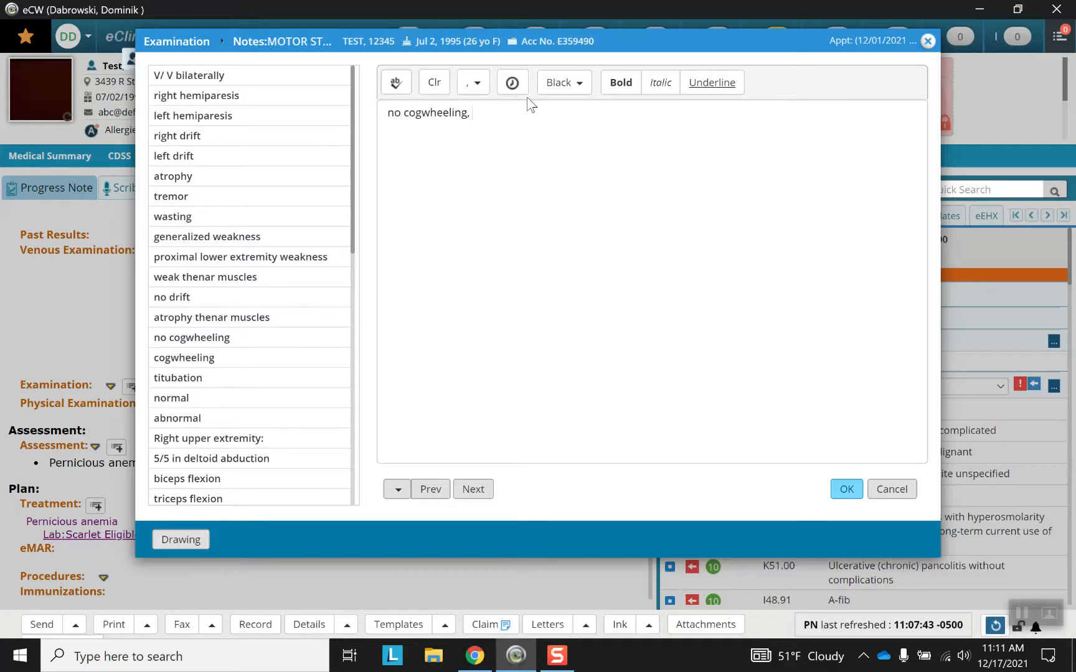
{"action": "type", "text": "mild def"}
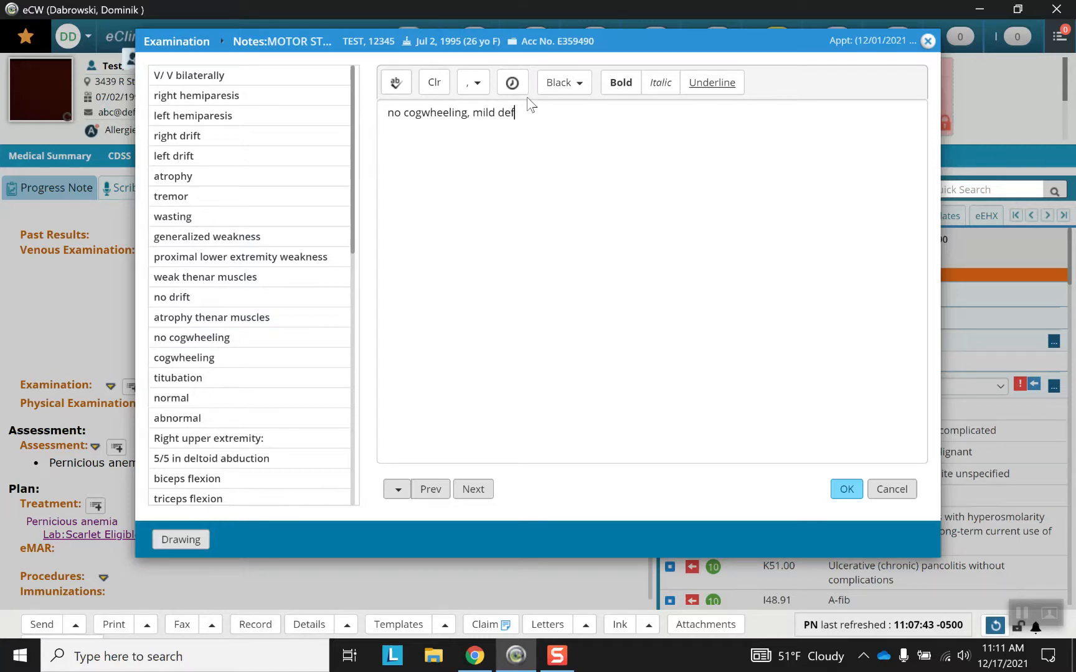
{"action": "type", "text": "icits"}
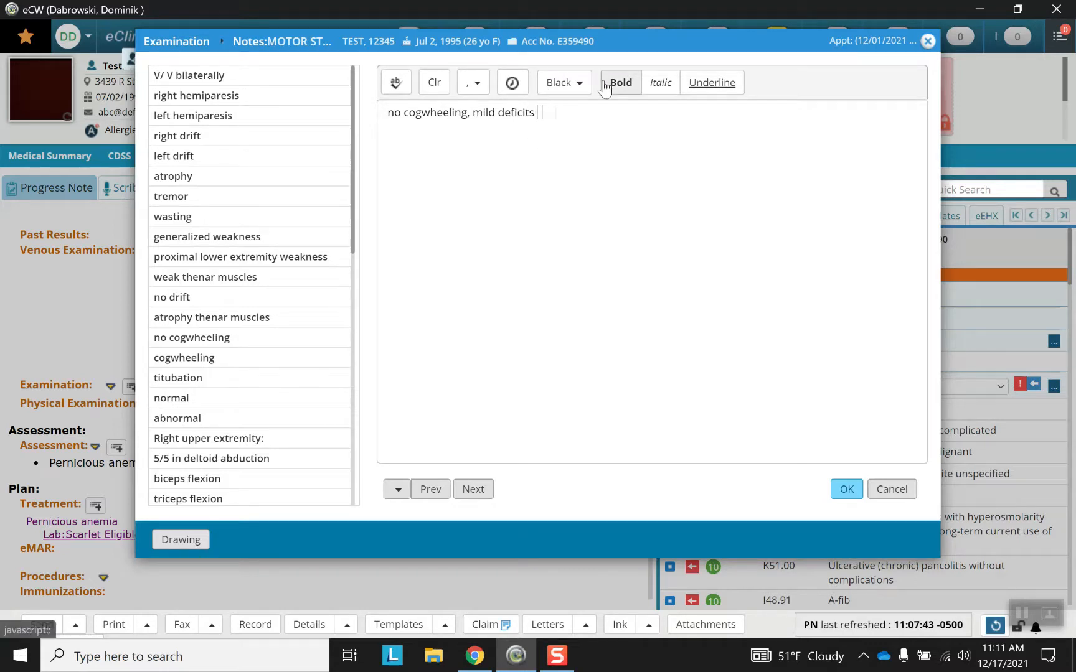
{"action": "left_click", "coordinate": [847, 490]}
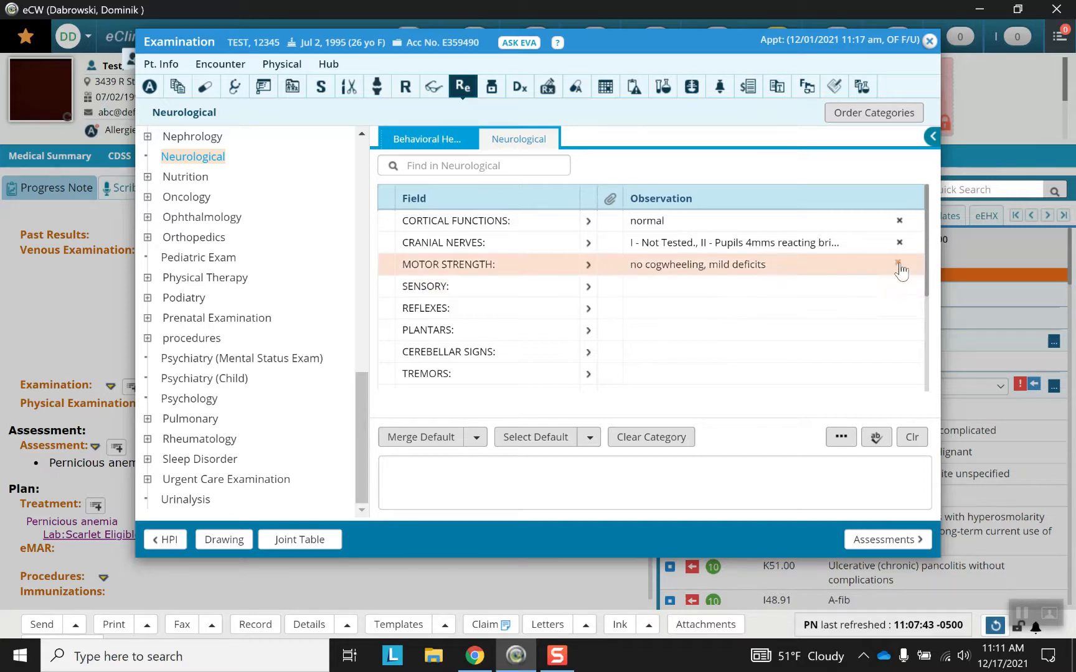
Step: Remove Motor Strength, clear the whole Neurological category, and close Examination
{"action": "left_click", "coordinate": [900, 265]}
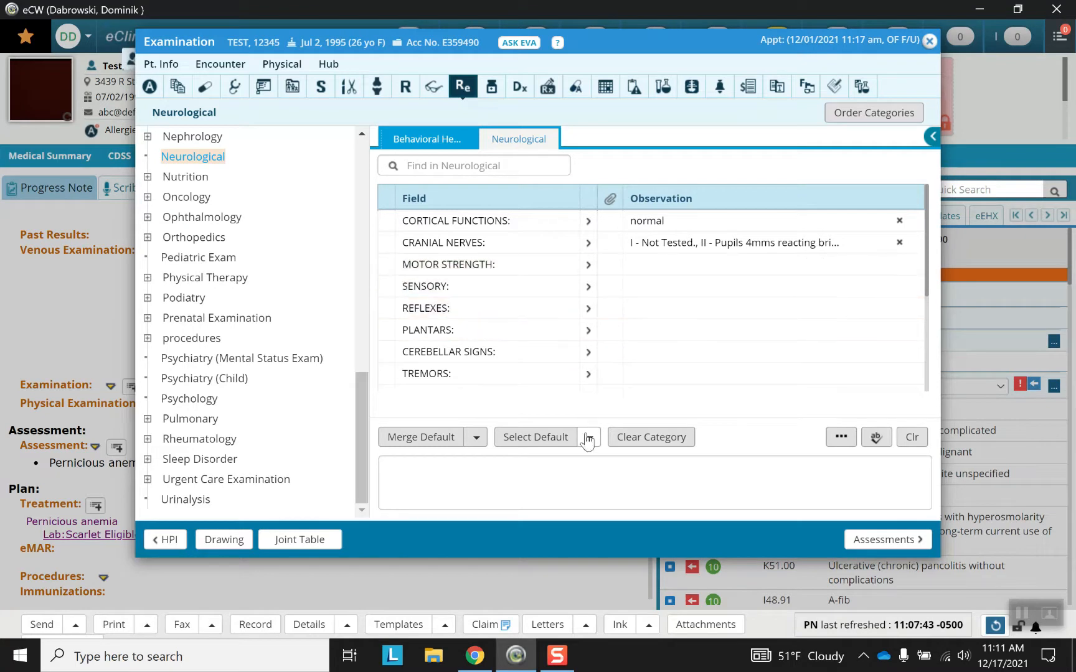
{"action": "left_click", "coordinate": [650, 437]}
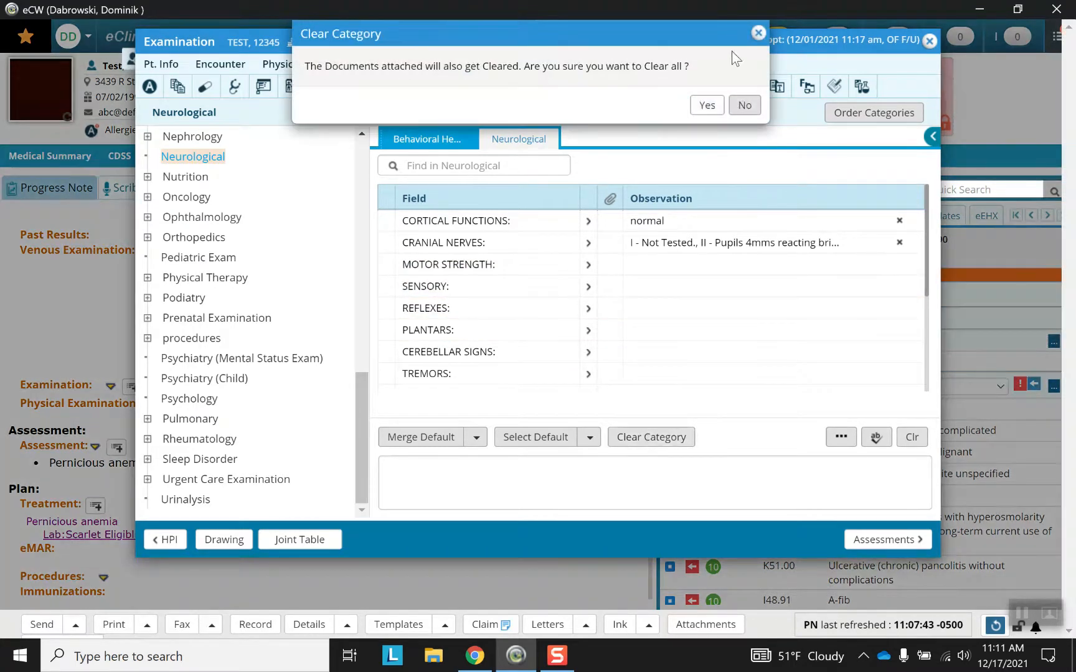
{"action": "left_click", "coordinate": [707, 105]}
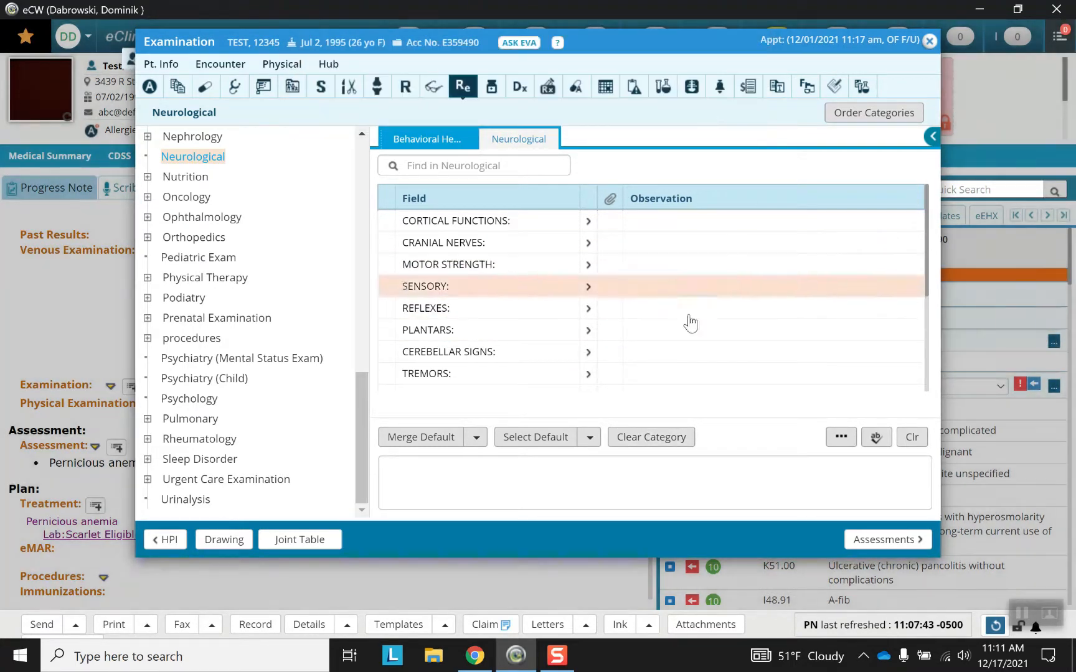
{"action": "mouse_move", "coordinate": [718, 325]}
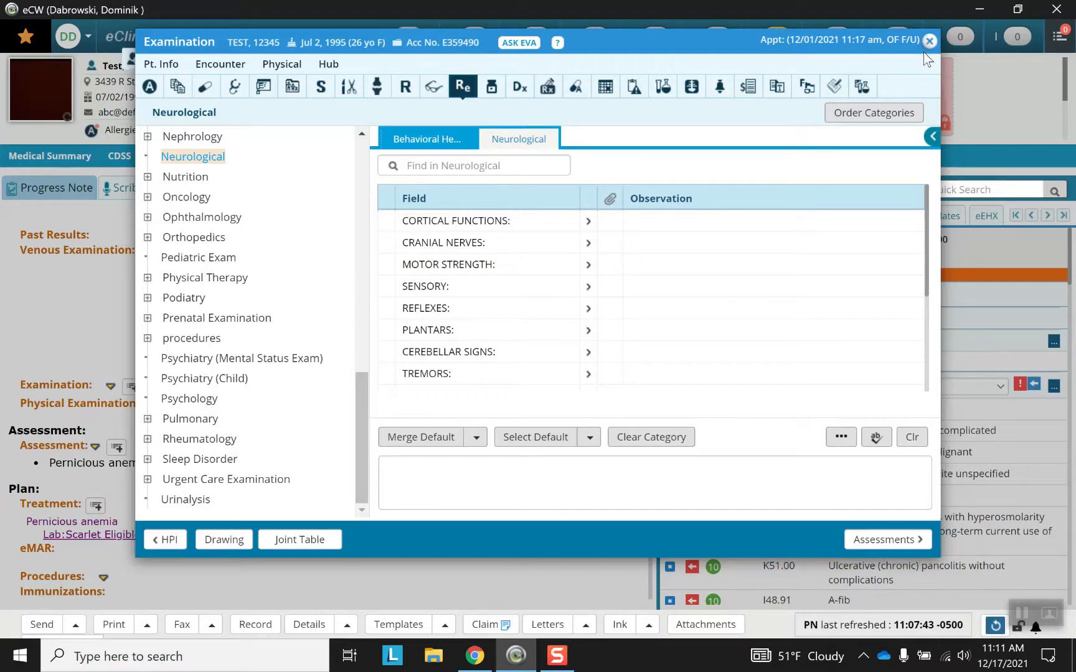
{"action": "left_click", "coordinate": [929, 41]}
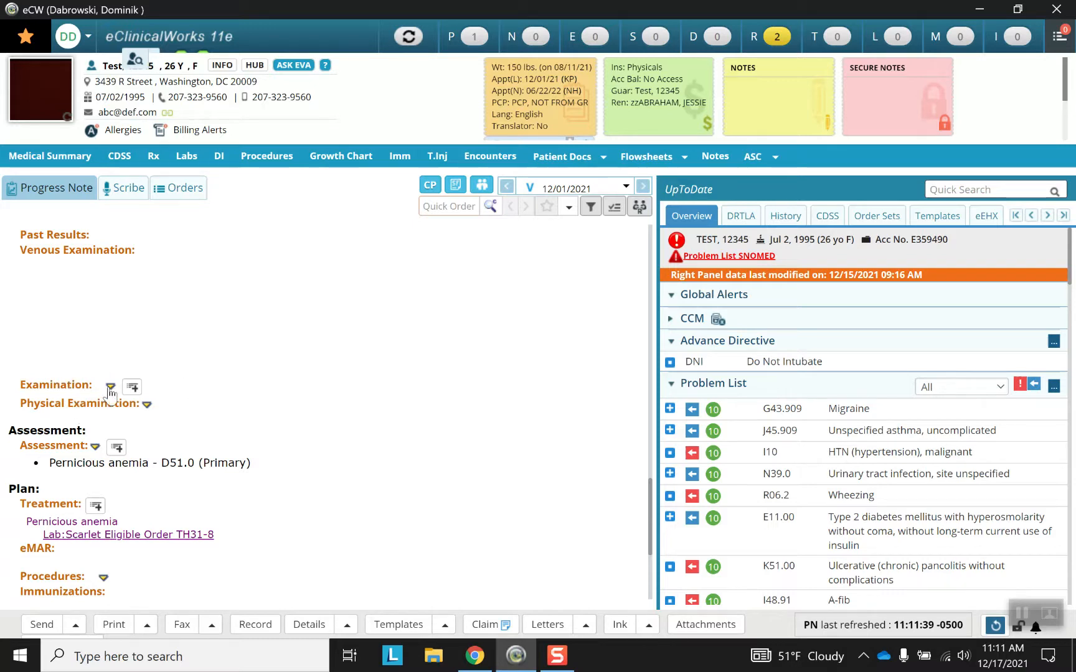
Step: Show Recent Encounters exam findings, including the 11/08/2021 toe pain visit
{"action": "left_click", "coordinate": [111, 387]}
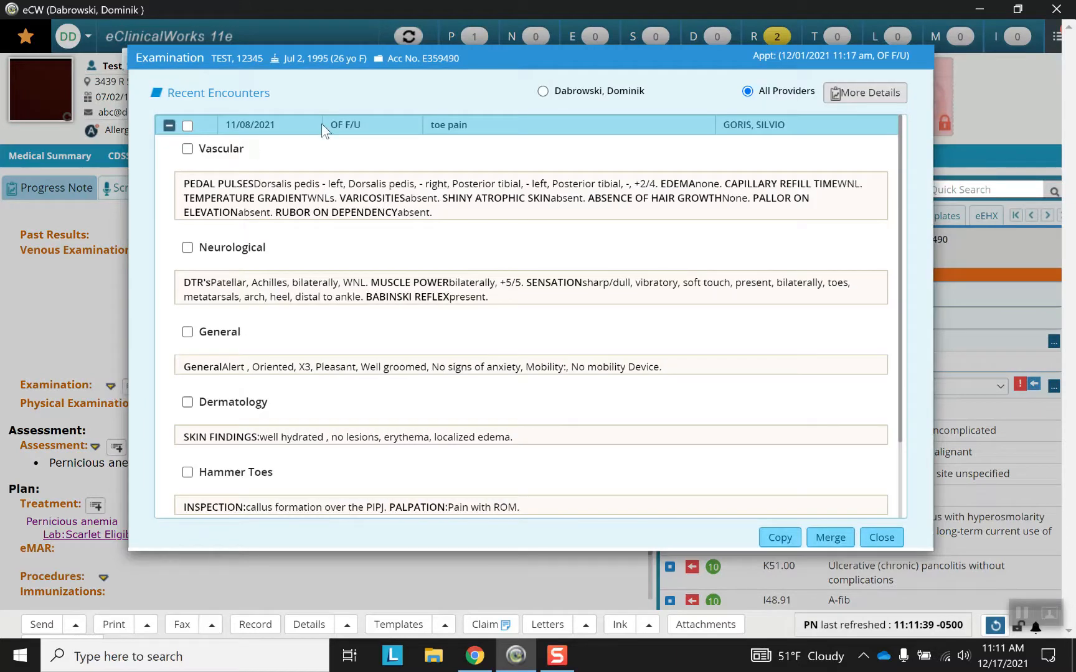
{"action": "mouse_move", "coordinate": [492, 244]}
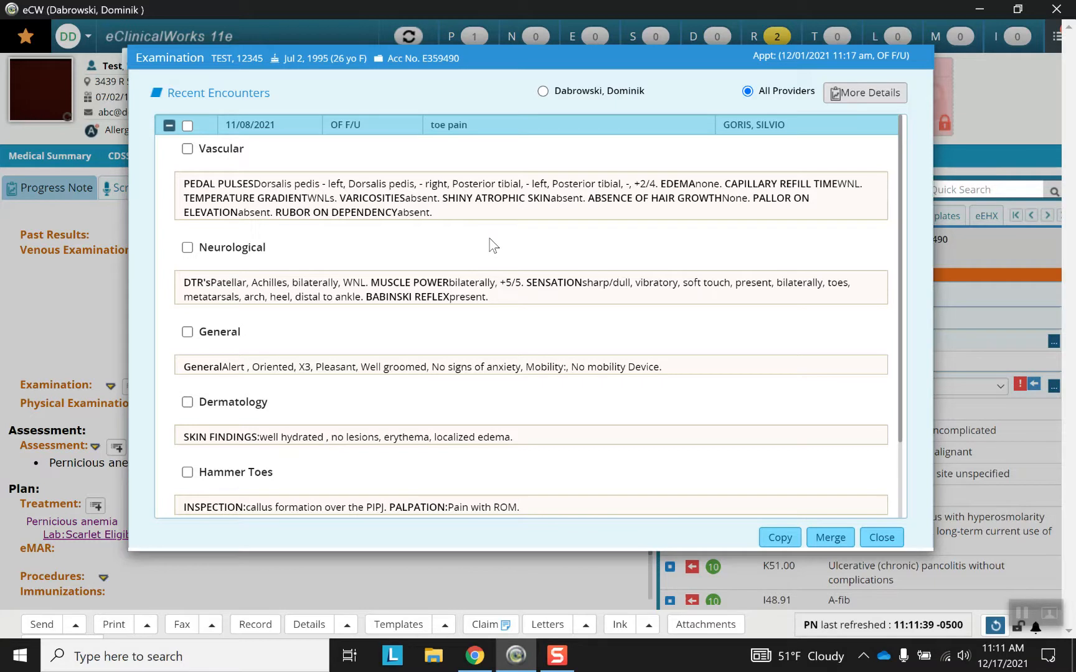
{"action": "mouse_move", "coordinate": [412, 277]}
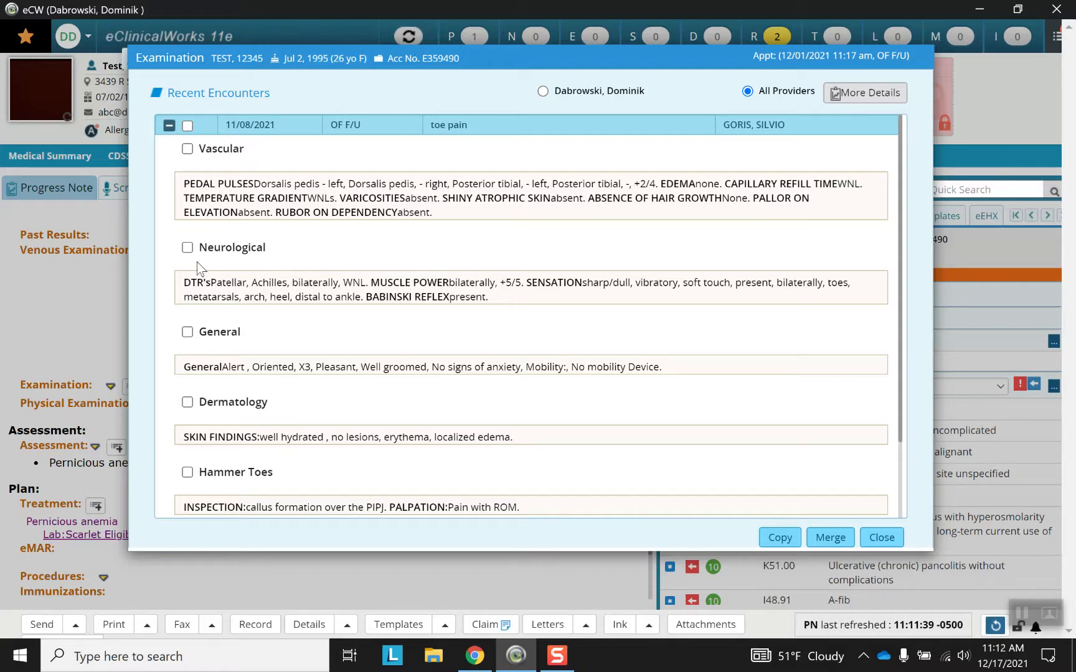
Step: Merge the 11/08/2021 encounter's Neurological findings into the note's Examination section
{"action": "left_click", "coordinate": [187, 247]}
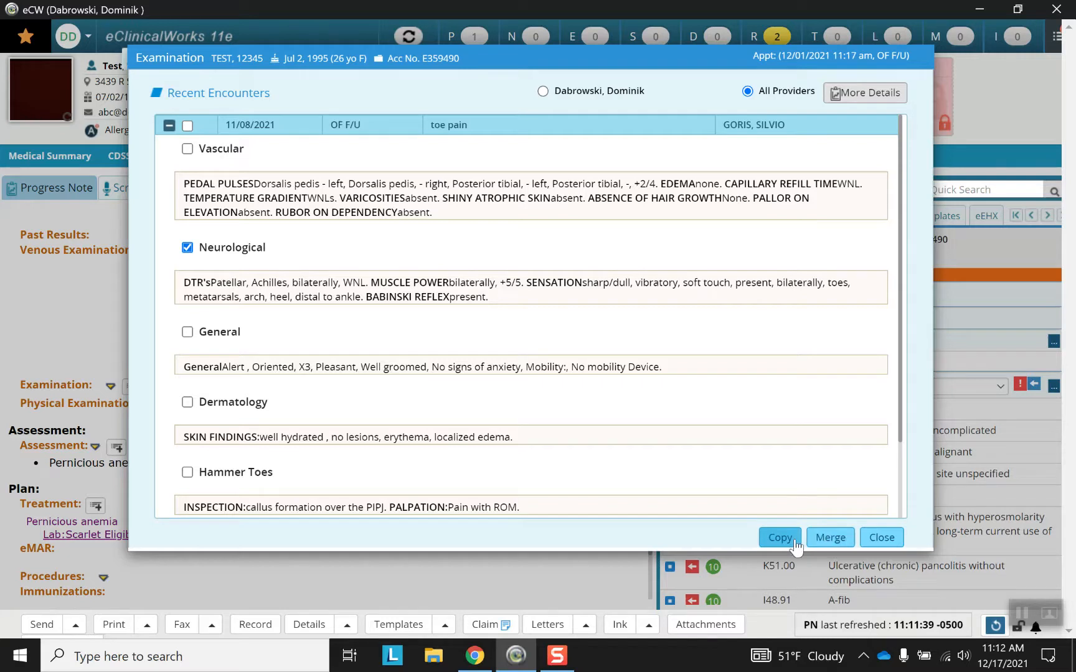
{"action": "mouse_move", "coordinate": [835, 548]}
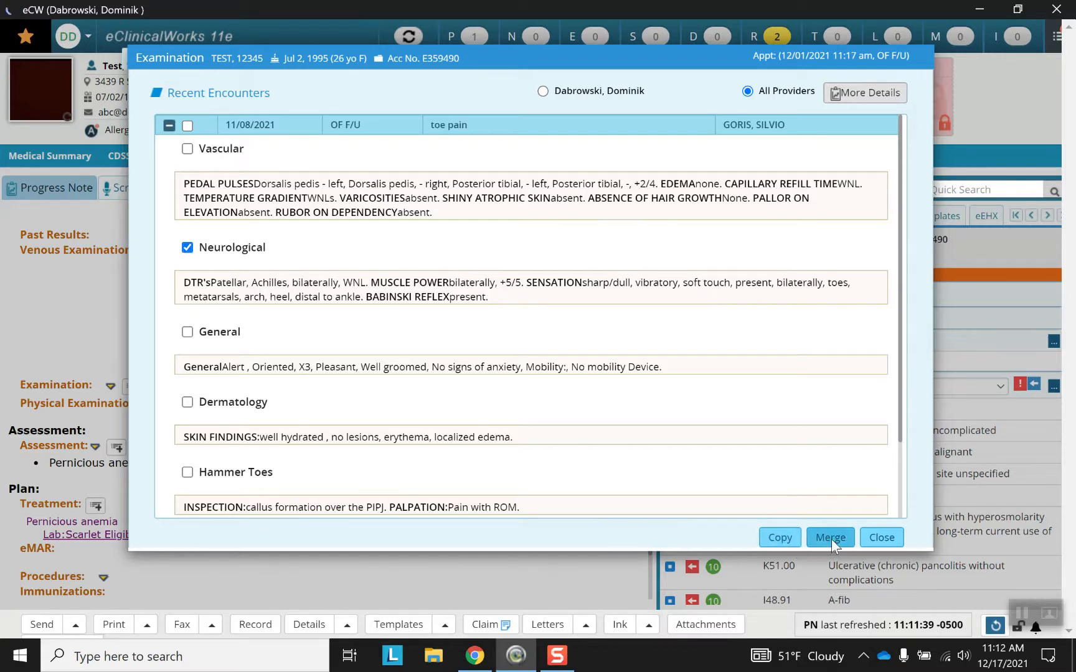
{"action": "left_click", "coordinate": [830, 538]}
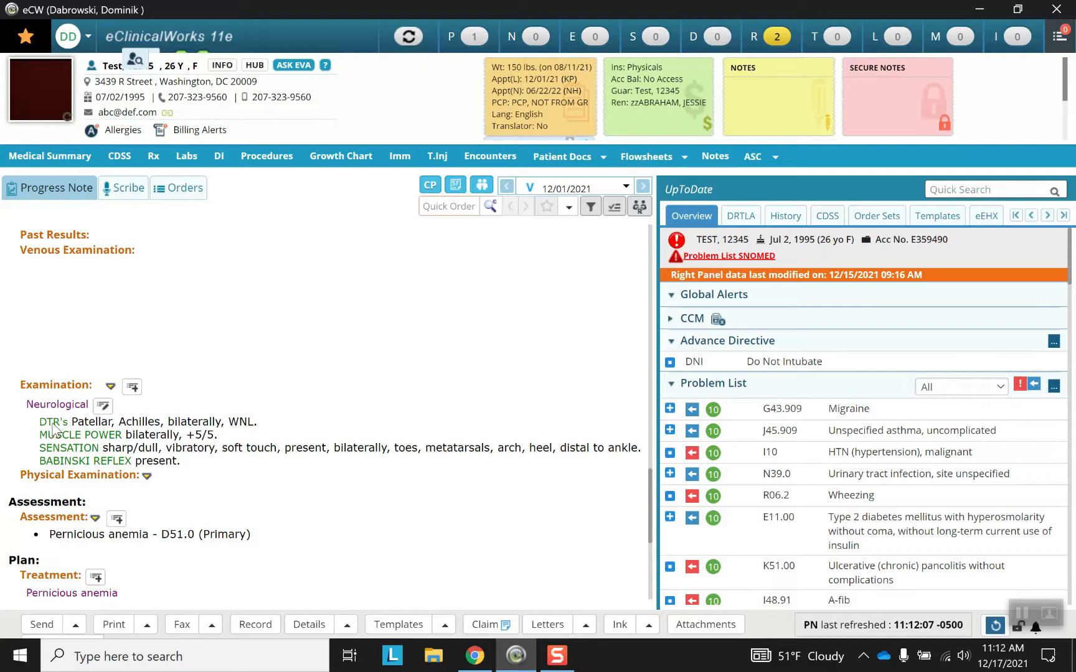
{"action": "mouse_move", "coordinate": [233, 465]}
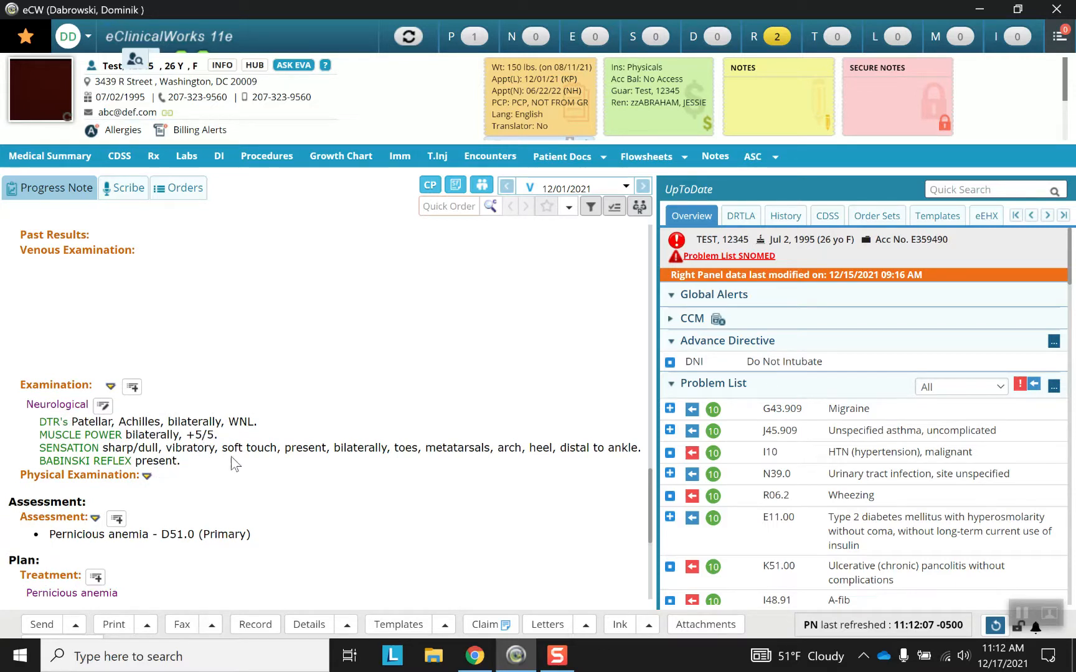
{"action": "mouse_move", "coordinate": [108, 484]}
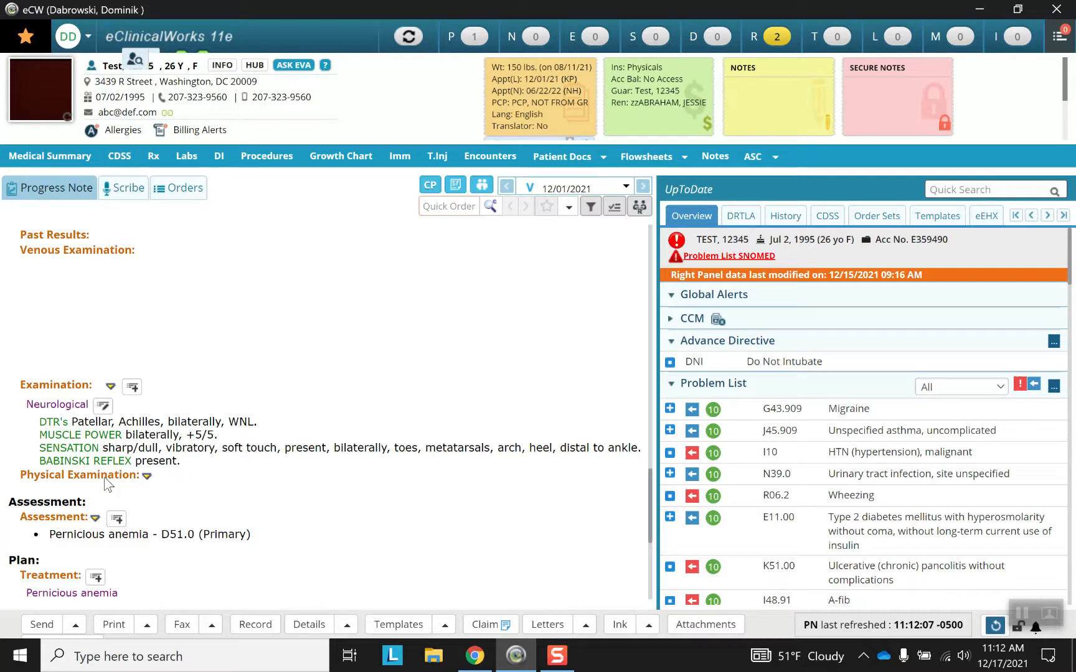
Step: Open Physical Examination and scroll its category list past Neurological
{"action": "left_click", "coordinate": [147, 476]}
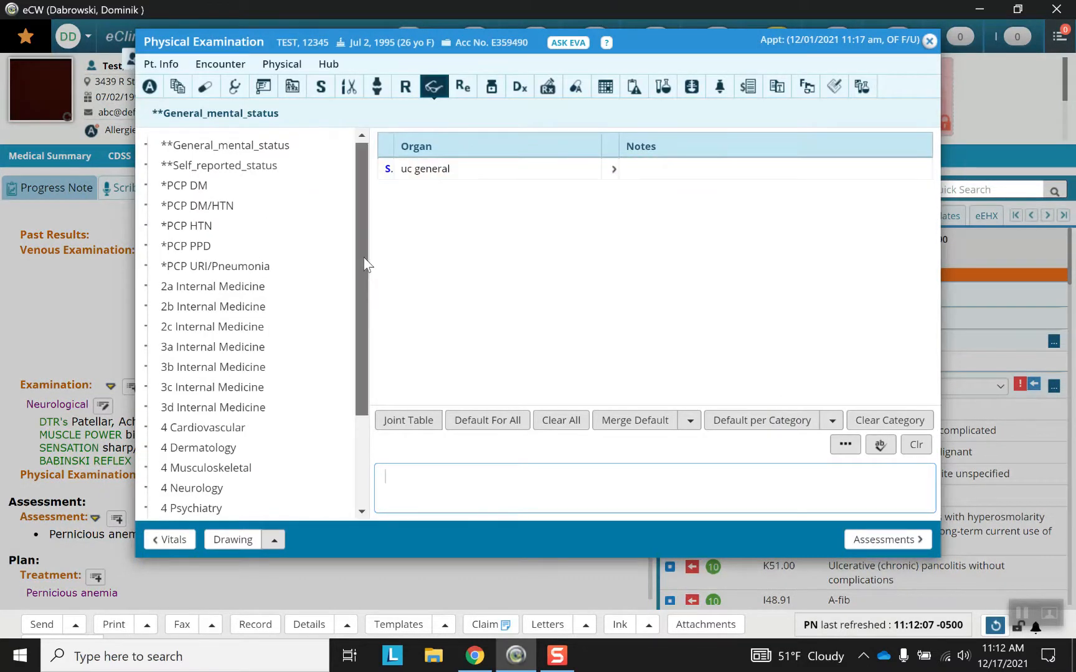
{"action": "scroll", "scroll_direction": "down", "scroll_amount": 3}
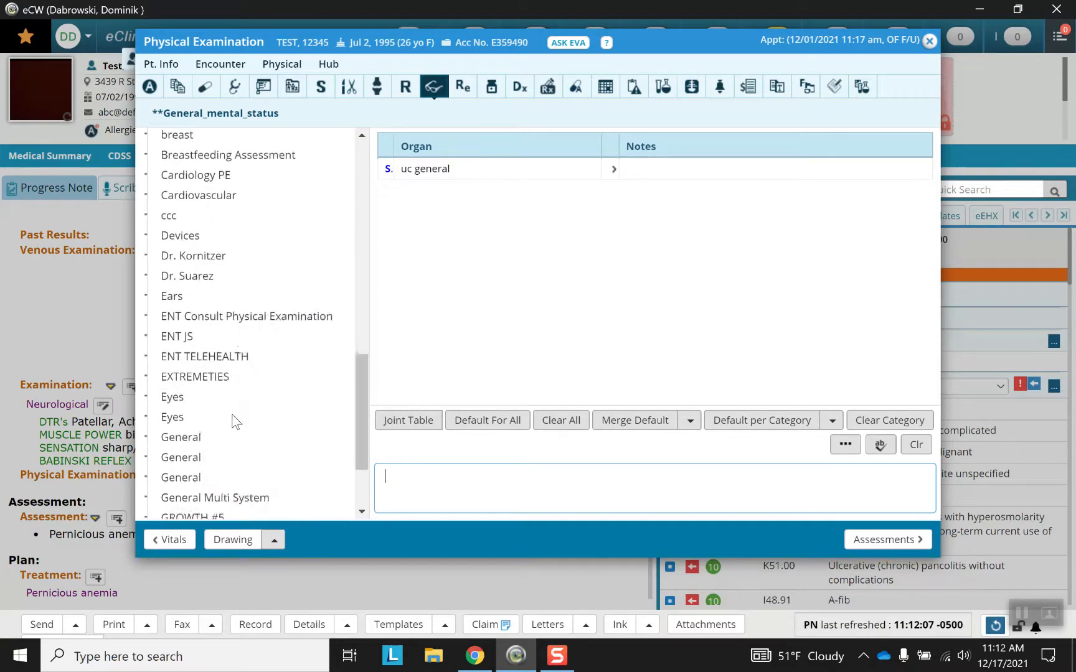
{"action": "scroll", "scroll_direction": "down", "scroll_amount": 3}
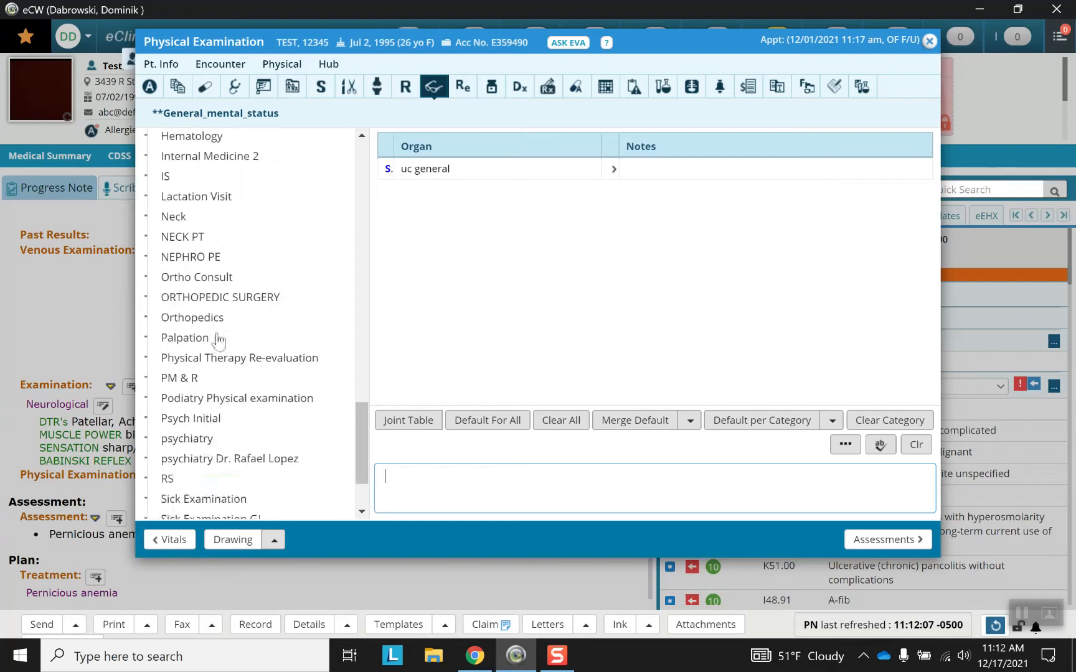
{"action": "scroll", "scroll_direction": "down", "scroll_amount": 3}
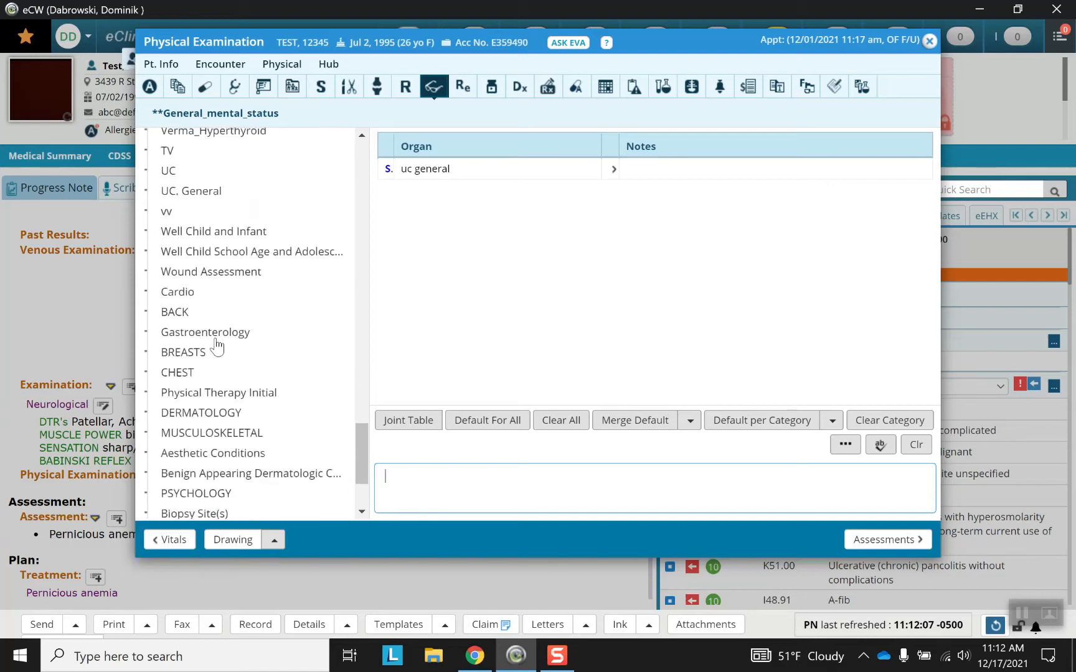
{"action": "scroll", "scroll_direction": "down", "scroll_amount": 3}
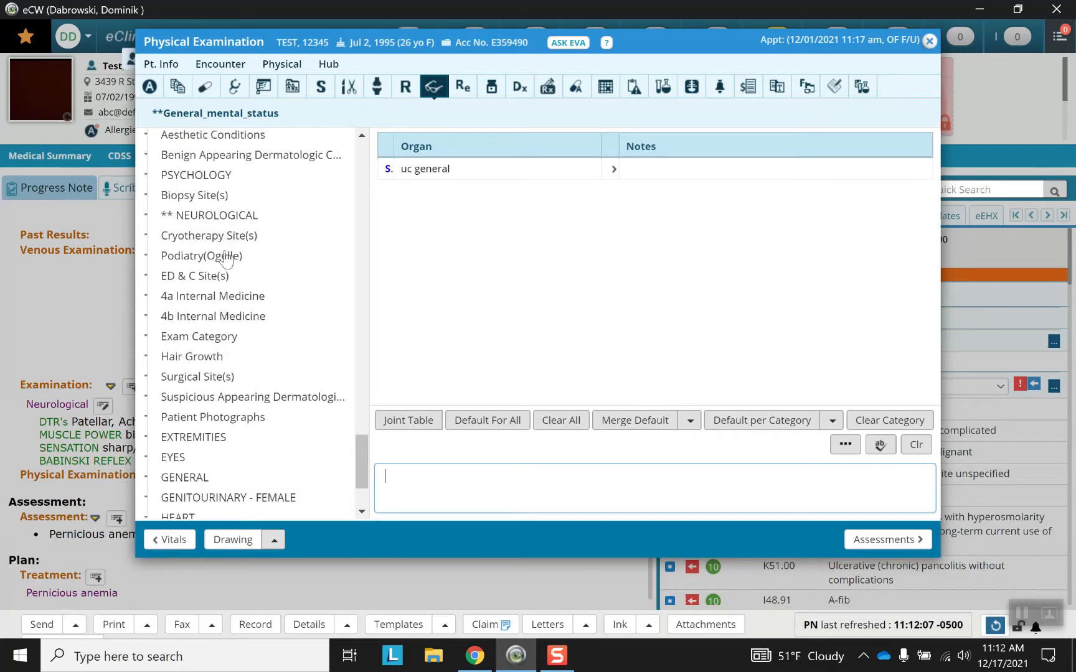
Step: Open the PSYCHOLOGY category and cancel the Affect notes dialog without adding anything
{"action": "left_click", "coordinate": [195, 175]}
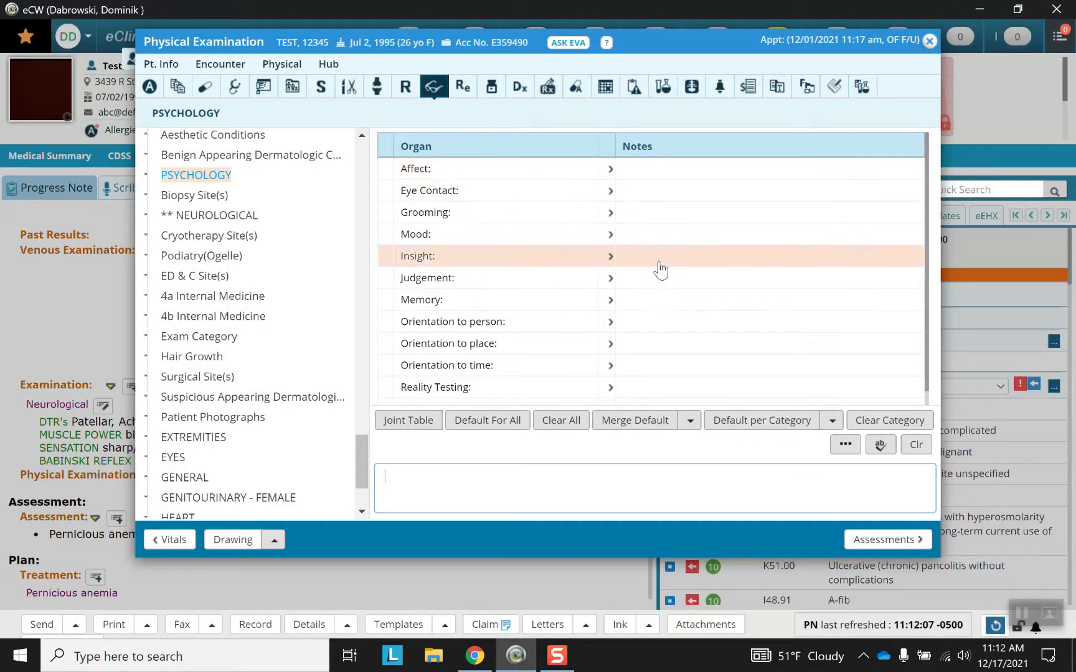
{"action": "mouse_move", "coordinate": [628, 168]}
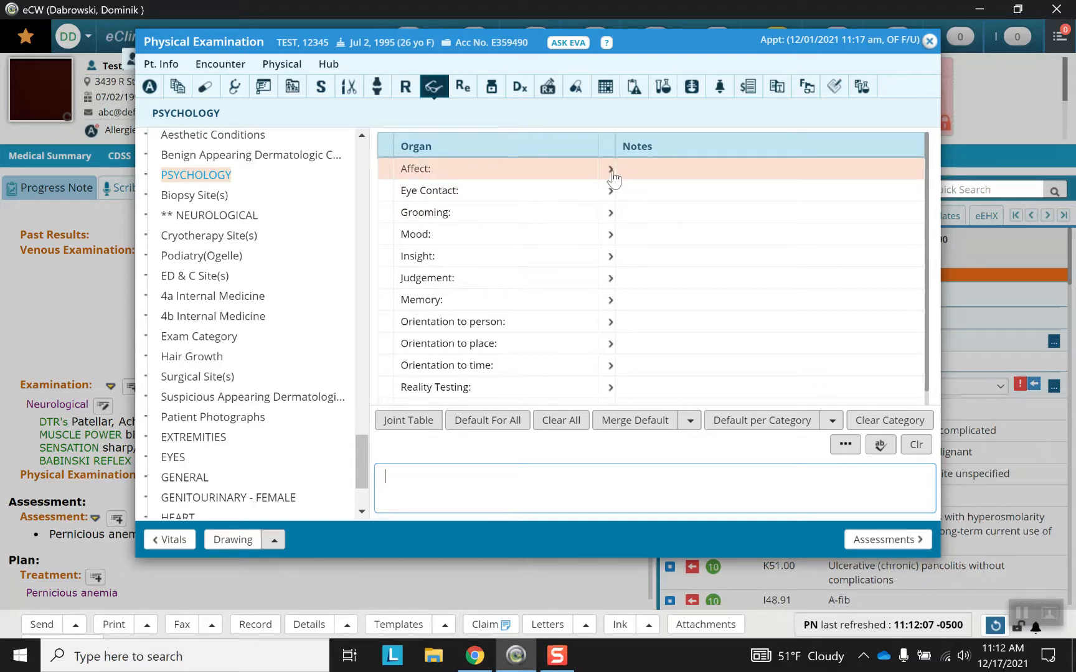
{"action": "left_click", "coordinate": [610, 168]}
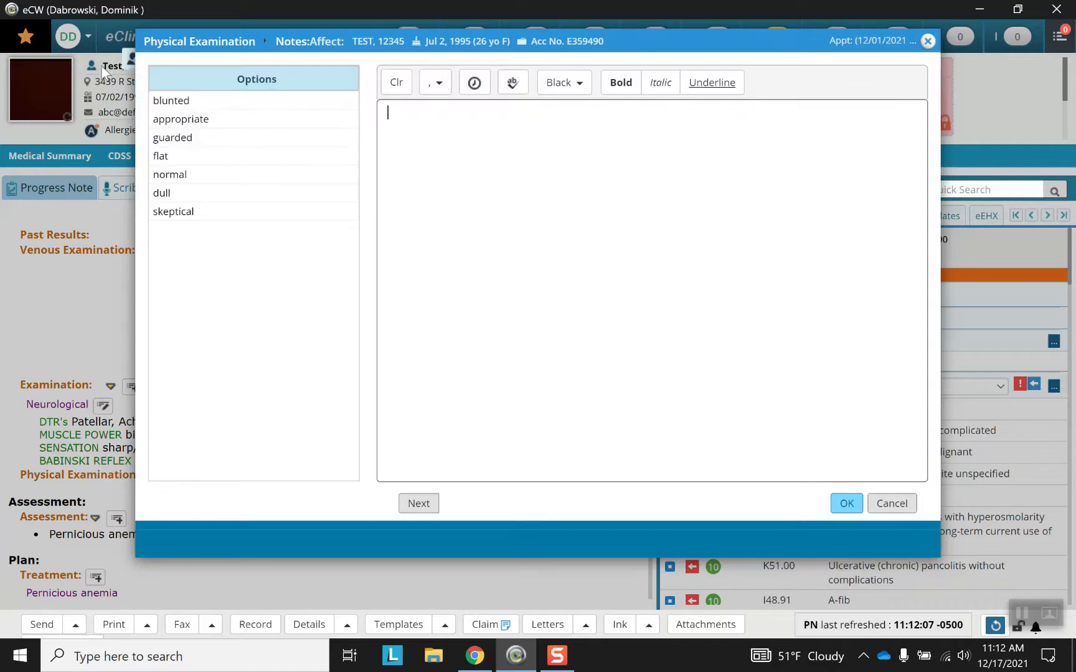
{"action": "mouse_move", "coordinate": [892, 503]}
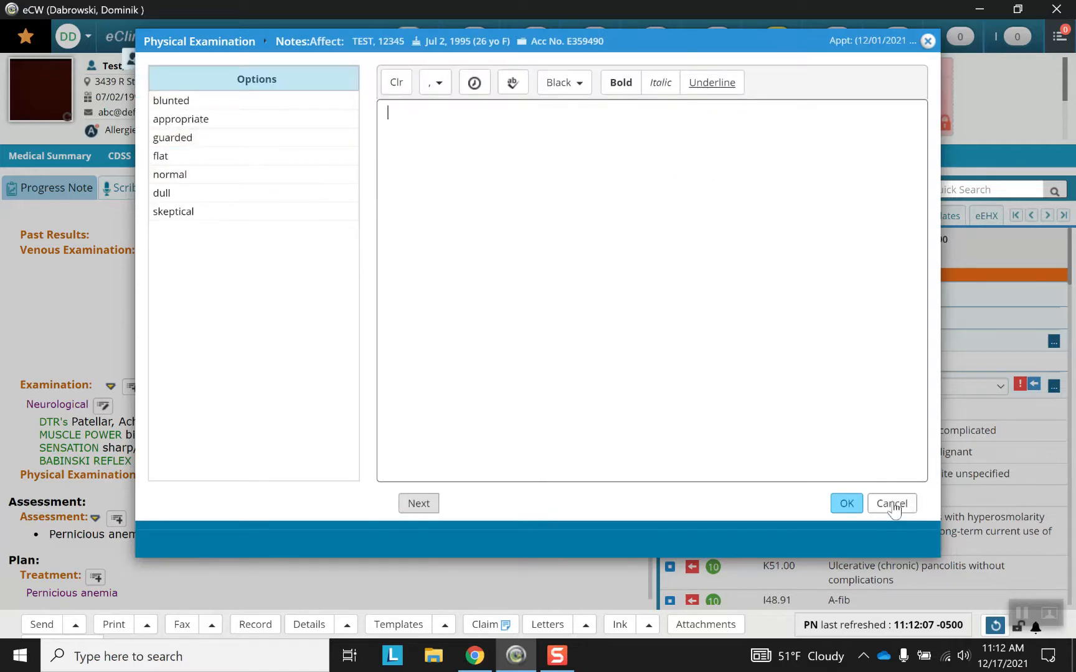
{"action": "left_click", "coordinate": [892, 503]}
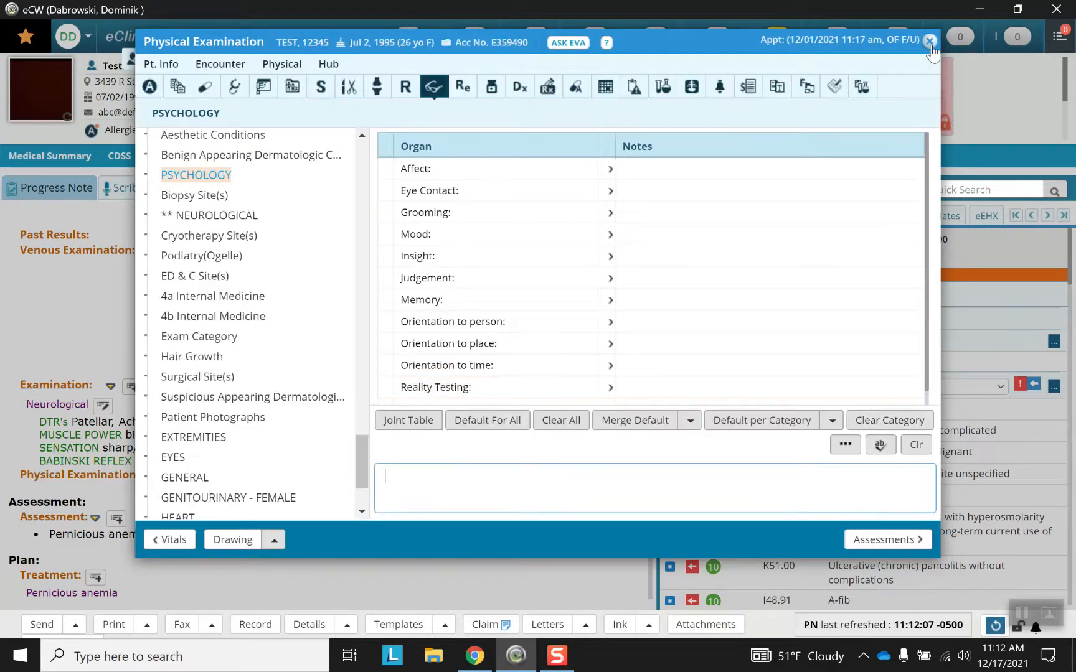
Step: Close Physical Examination and scroll the note to review the merged Neurological findings
{"action": "left_click", "coordinate": [928, 40]}
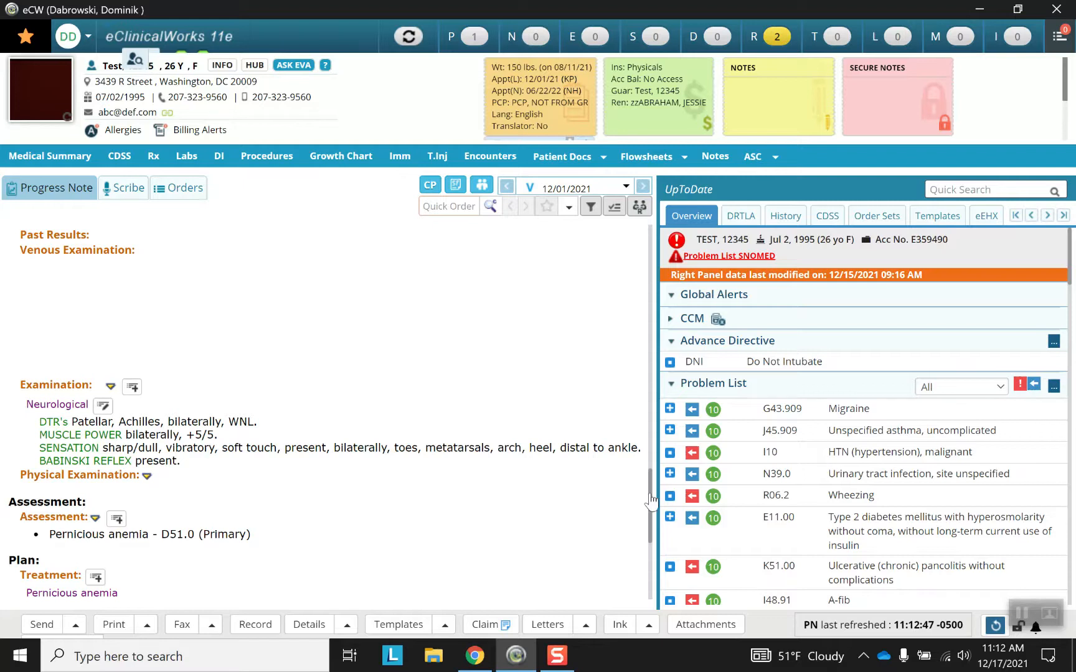
{"action": "scroll", "scroll_direction": "down", "scroll_amount": 3}
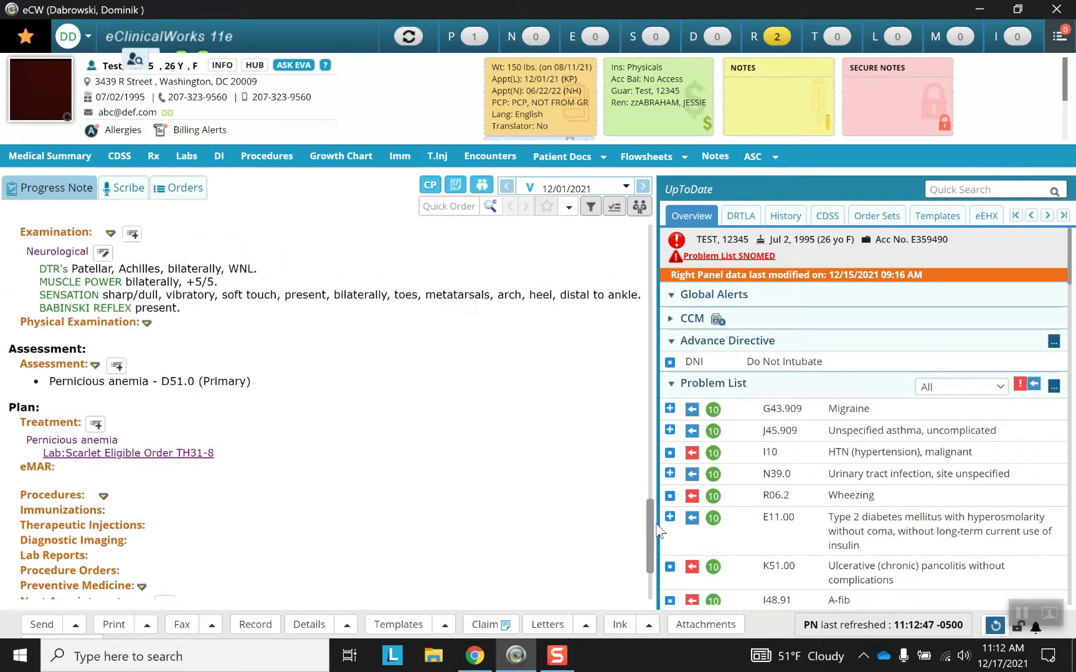
{"action": "scroll", "scroll_direction": "down", "scroll_amount": 3}
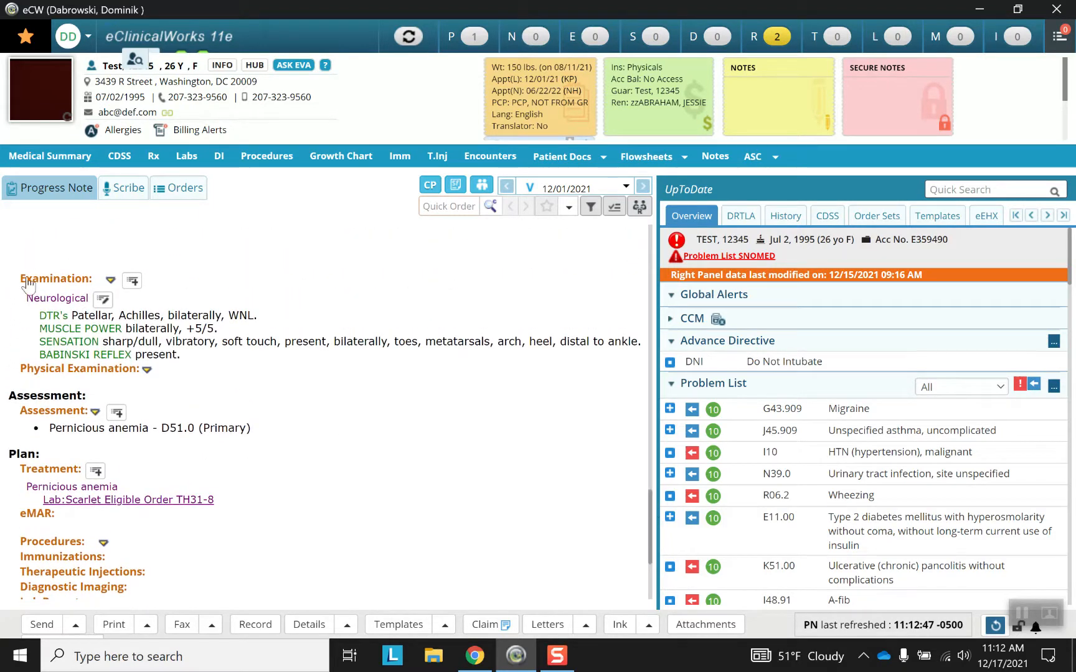
{"action": "mouse_move", "coordinate": [56, 402]}
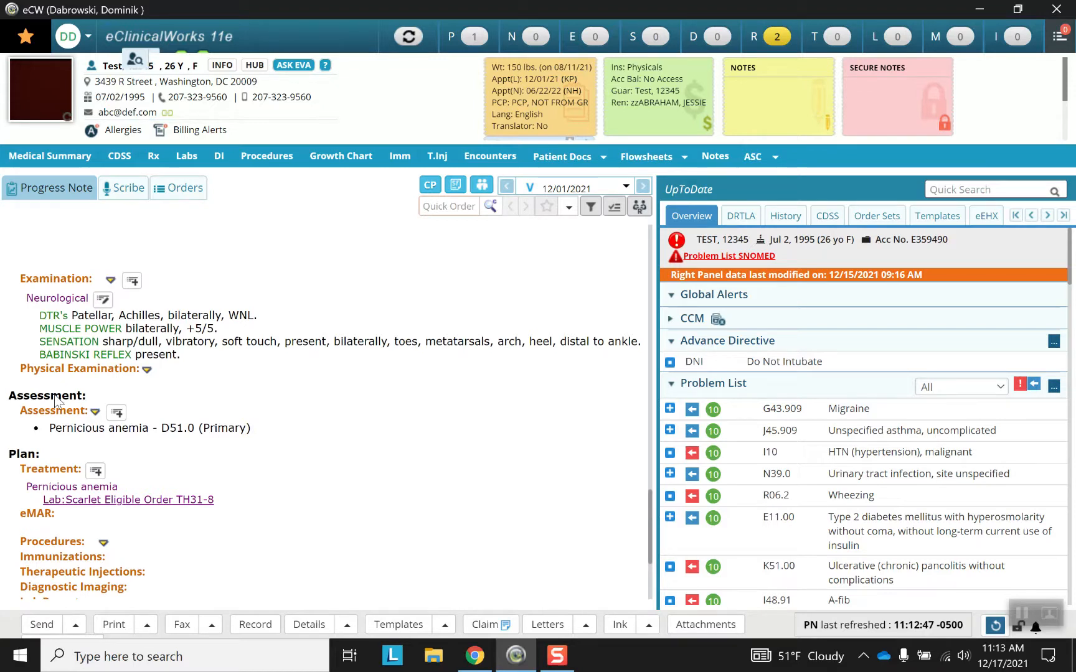
{"action": "mouse_move", "coordinate": [177, 333]}
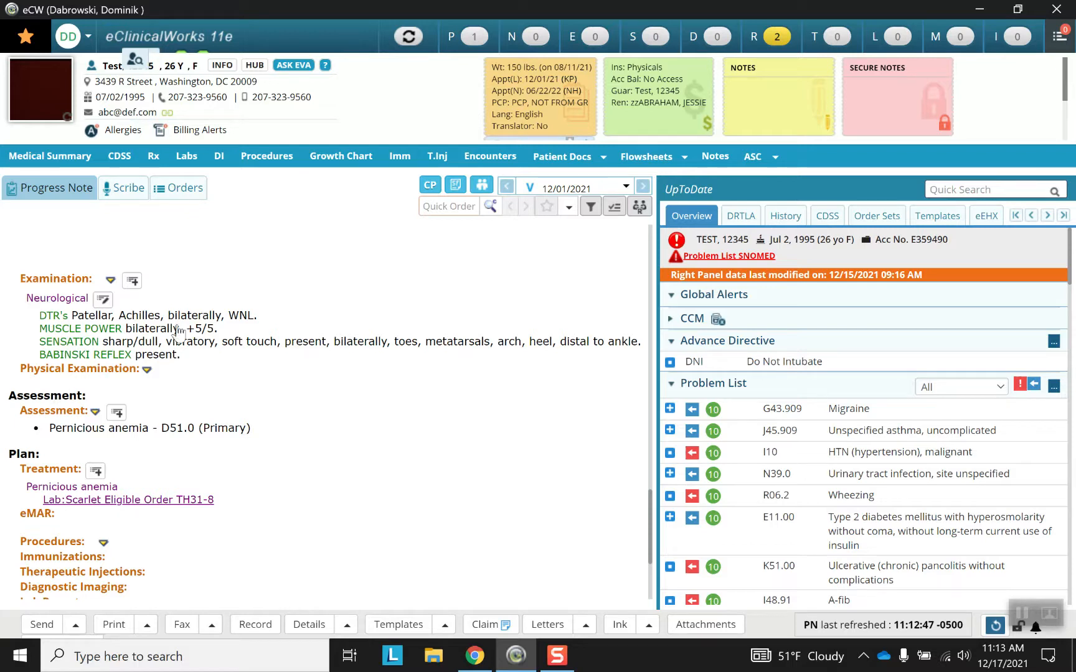
{"action": "mouse_move", "coordinate": [182, 332]}
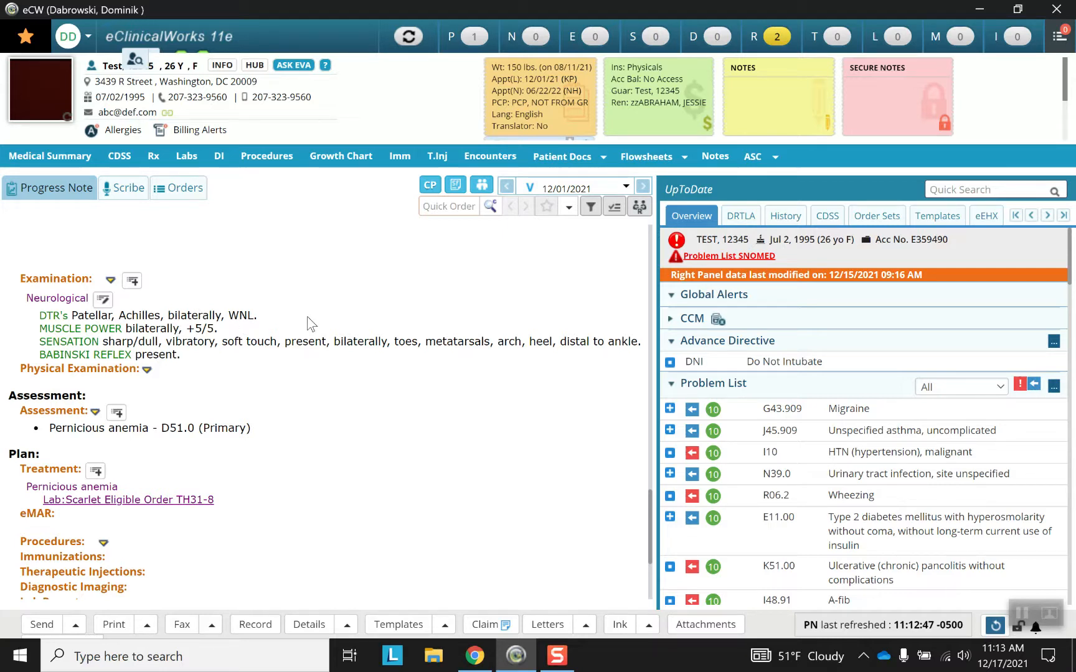
{"action": "mouse_move", "coordinate": [450, 312]}
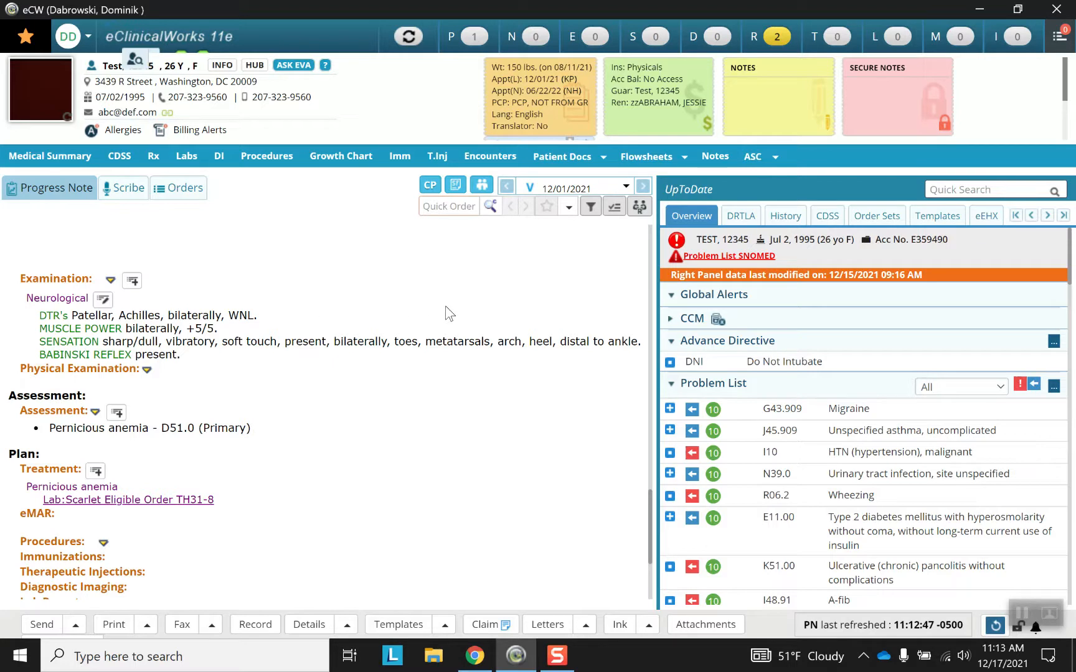